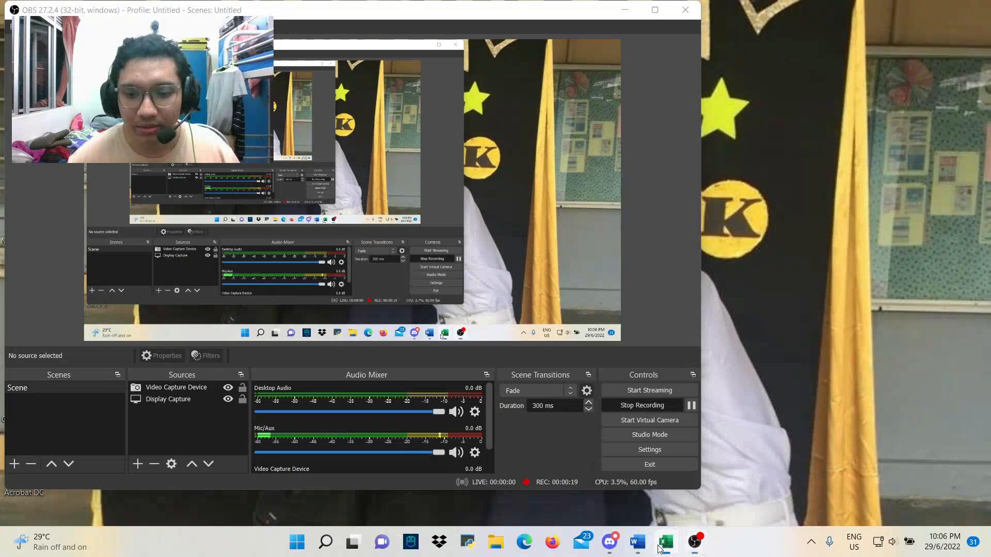
# Switch from the blank Excel workbook back to the Word report holding the machinist profit table
pyautogui.click(665, 542)
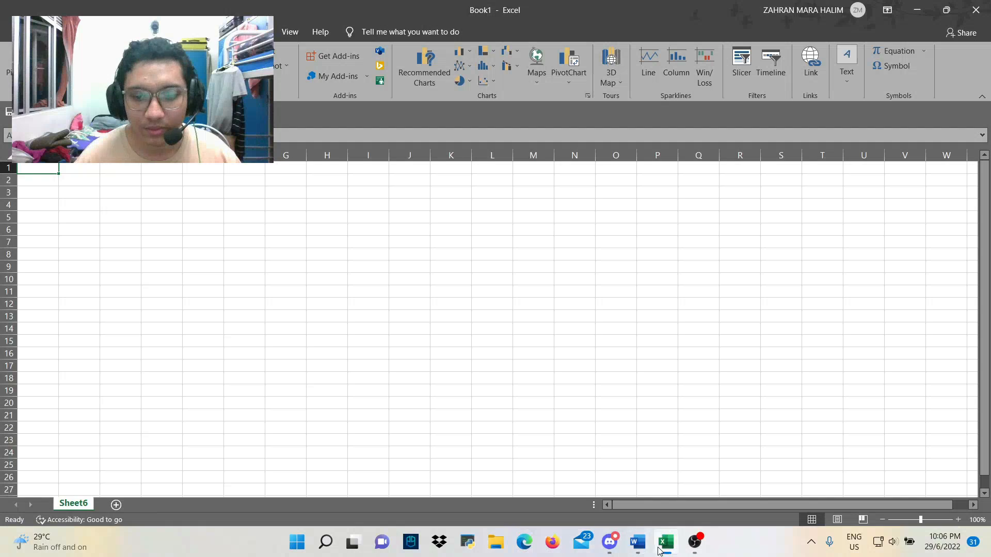
pyautogui.click(636, 542)
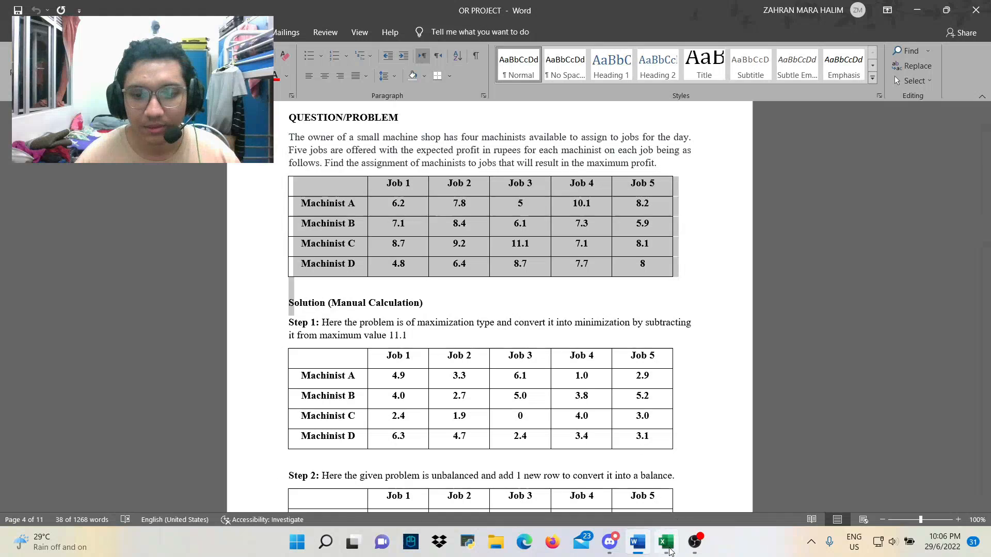
# Paste the machinist–job profit table into A1 keeping its source formatting
pyautogui.click(665, 542)
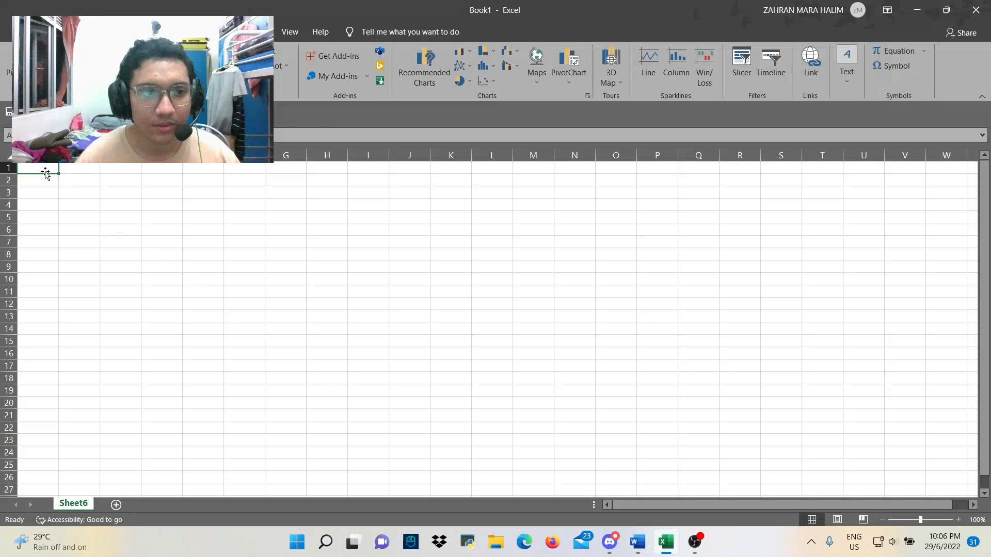
pyautogui.rightClick(45, 170)
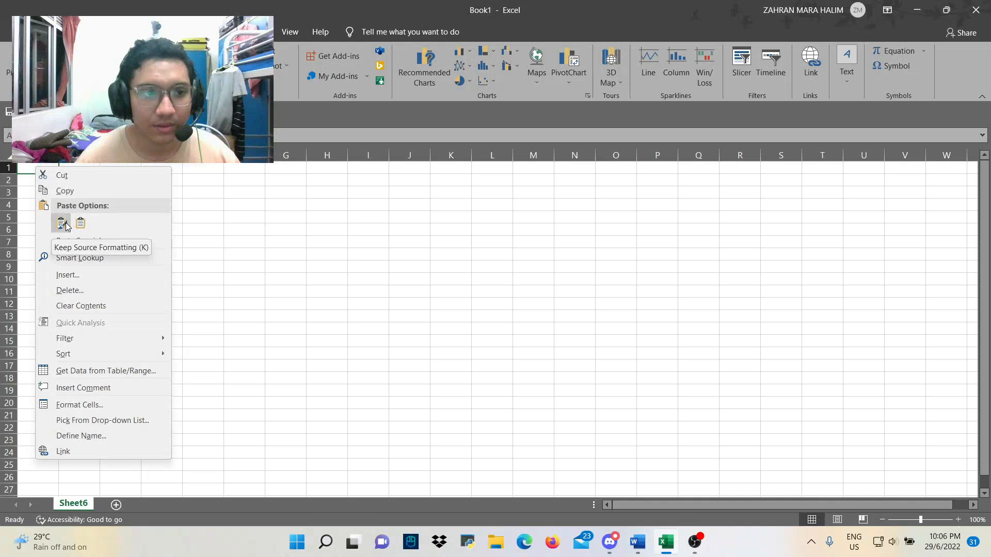
pyautogui.click(61, 223)
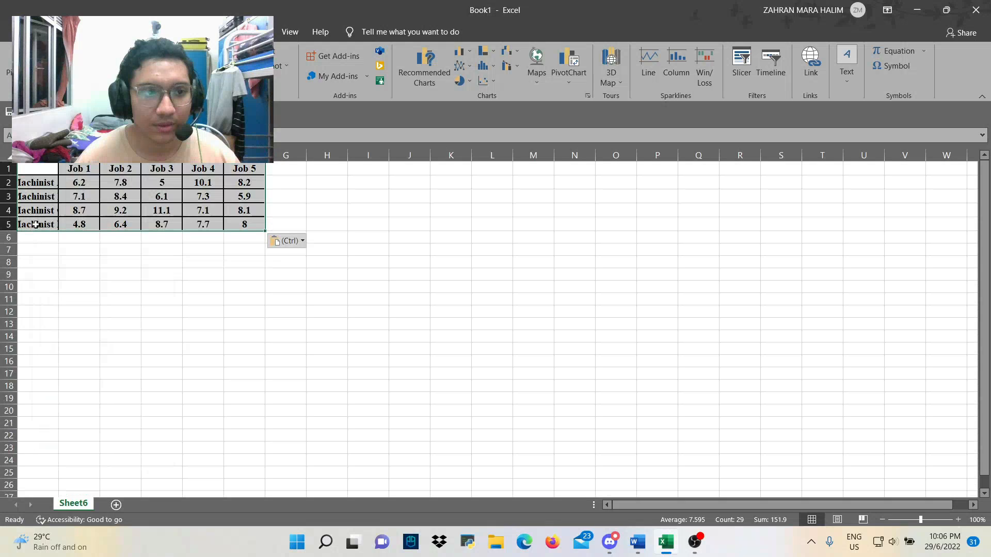
# Duplicate the Machinist D row into row 6 and widen column A for the names
pyautogui.click(161, 224)
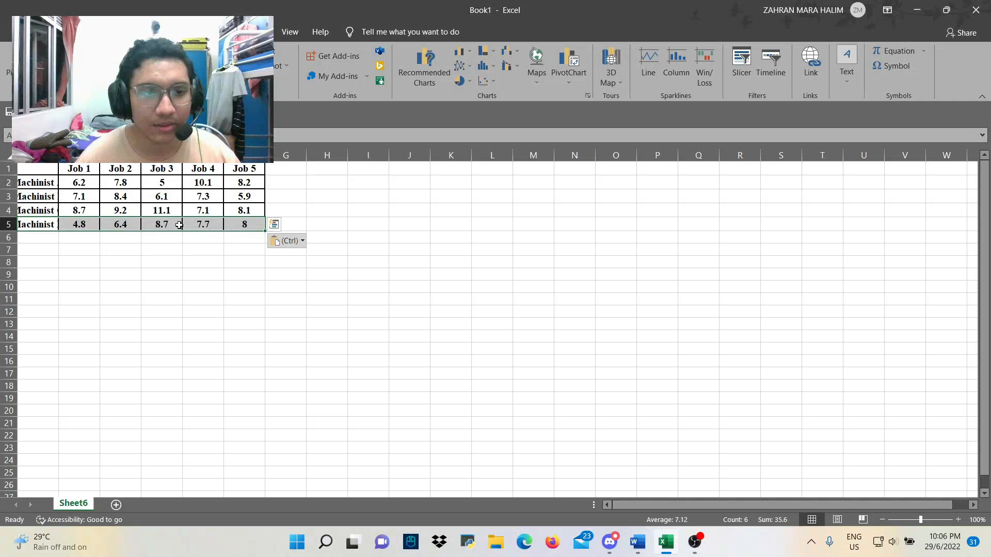
pyautogui.press('ctrl+c')
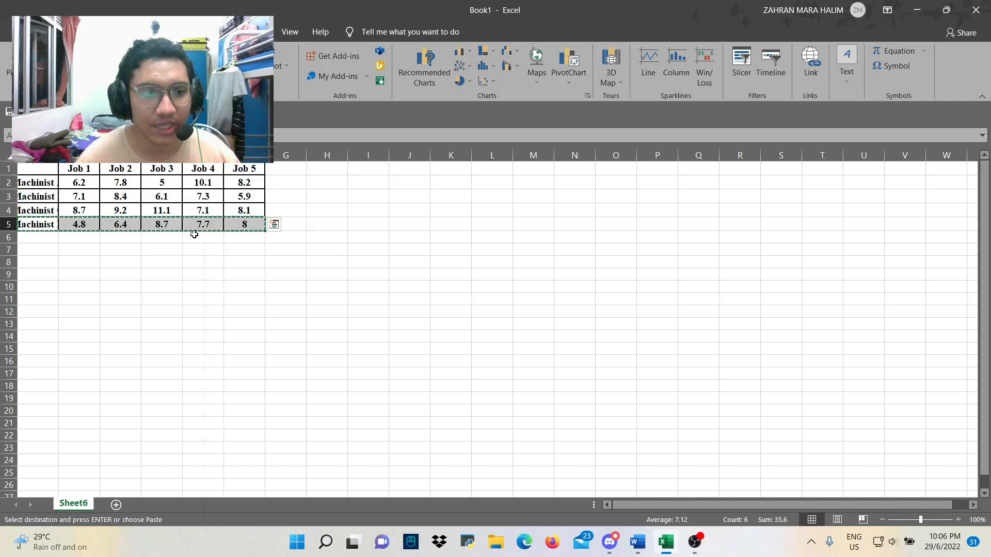
pyautogui.rightClick(41, 238)
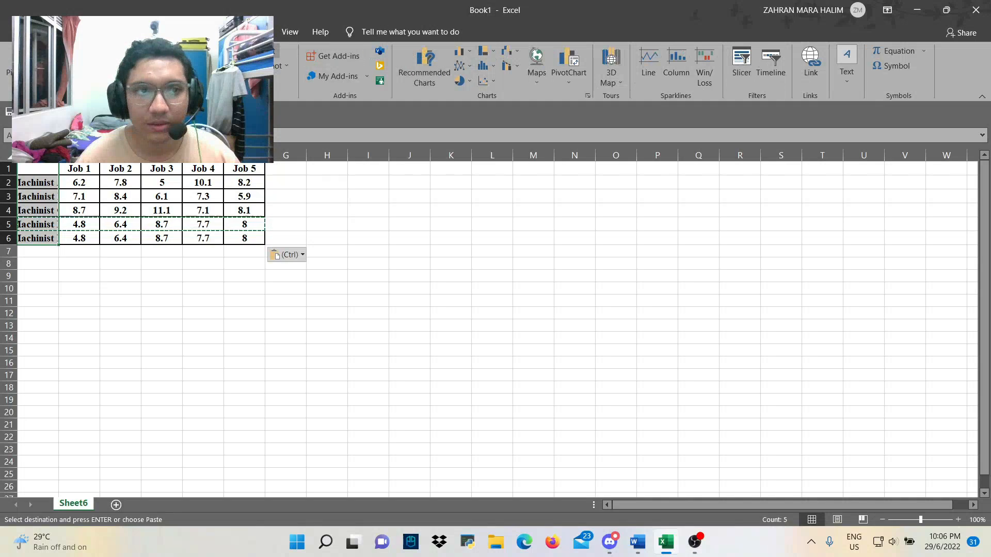
pyautogui.click(271, 32)
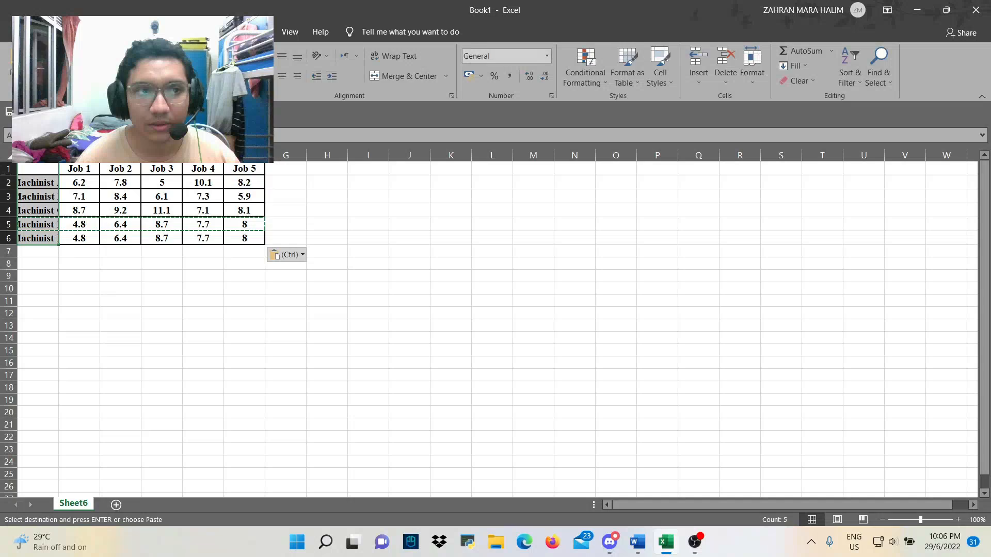
pyautogui.click(752, 65)
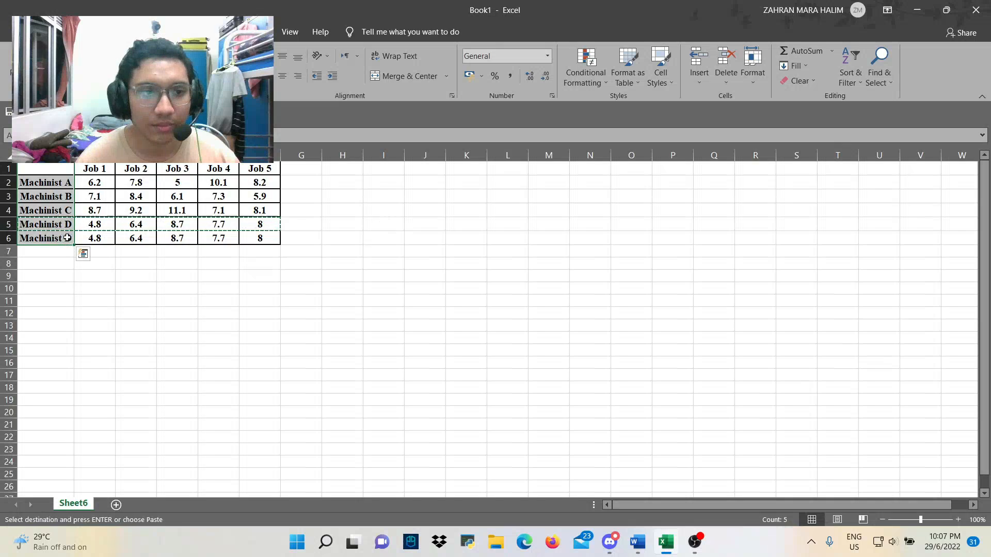
# Relabel row 6 as 'Machinist E (dummy)' and autofit column A to the longest label
pyautogui.click(135, 251)
pyautogui.write('(')
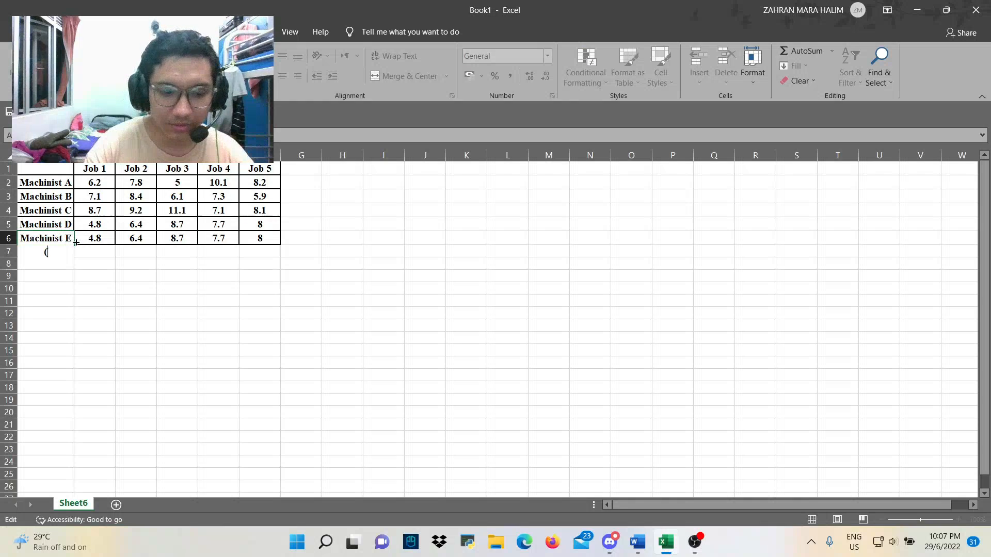
pyautogui.write('dummy)')
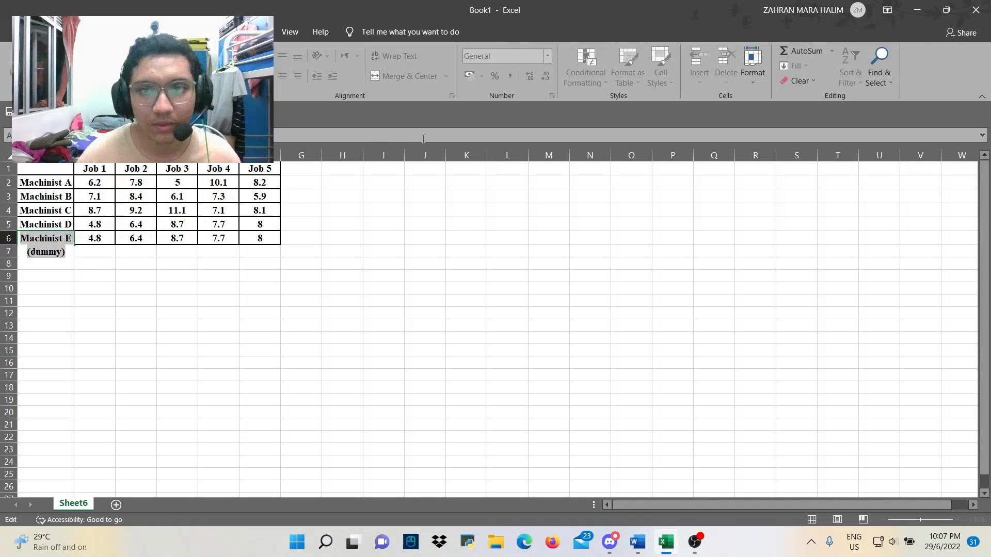
pyautogui.click(753, 63)
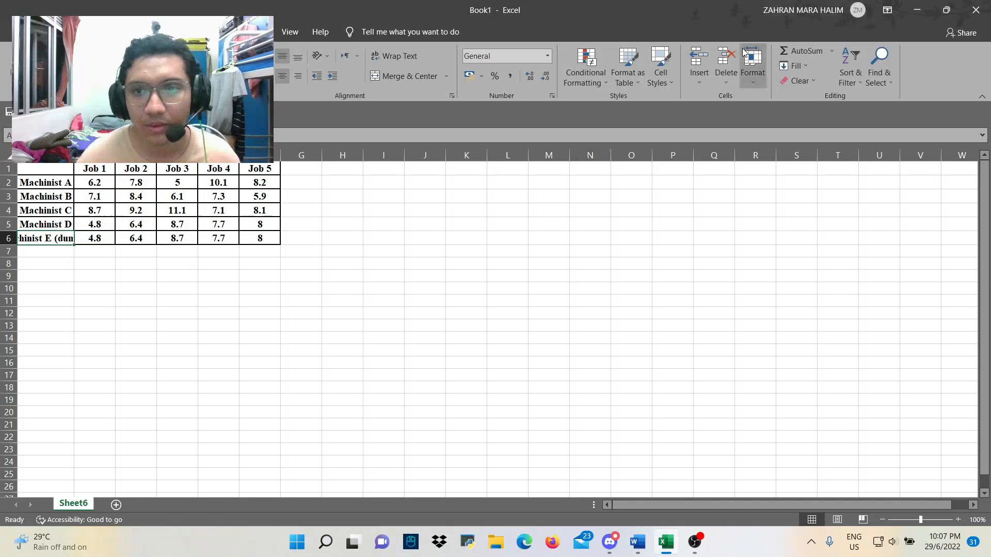
pyautogui.click(751, 66)
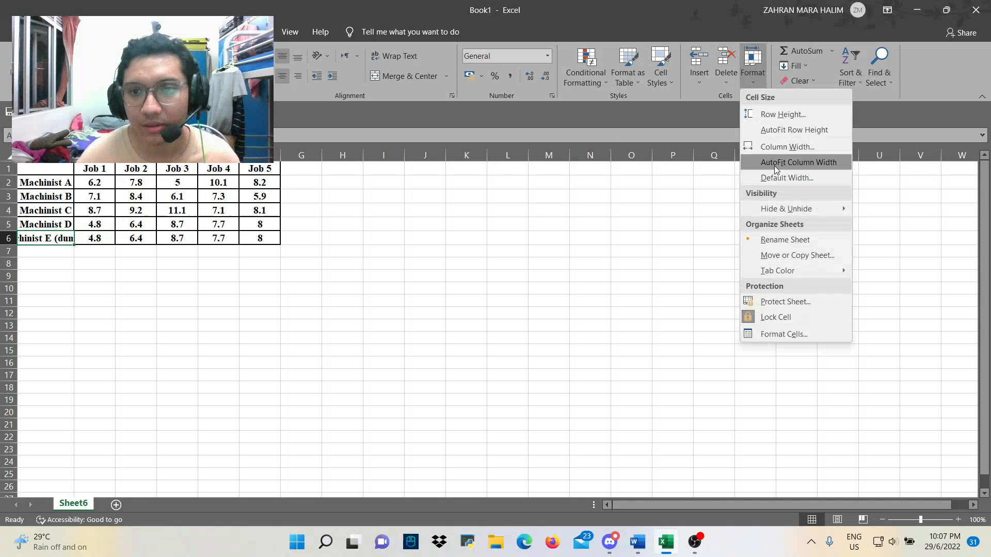
pyautogui.click(797, 162)
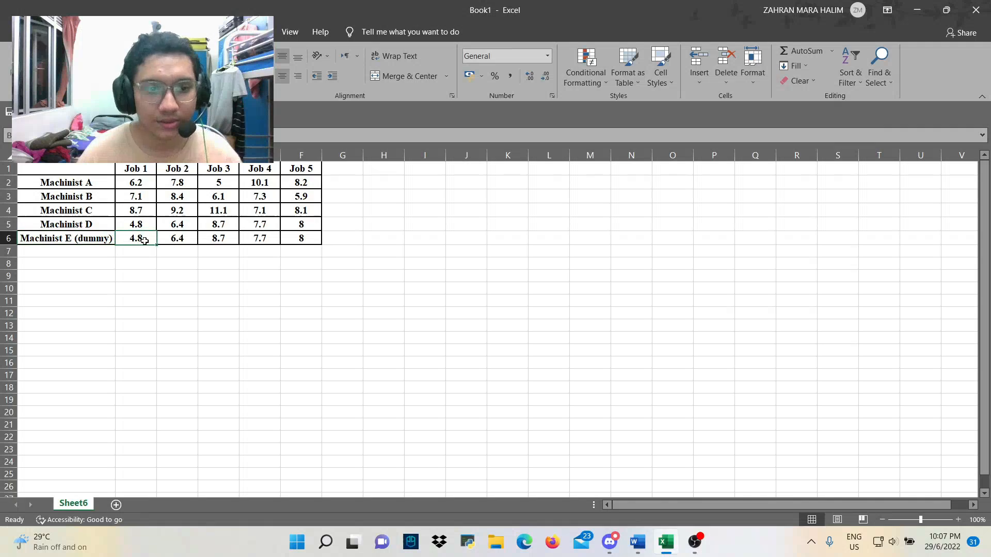
# Replace the dummy row's copied profits with 0 for every job in B6:F6
pyautogui.write('0')
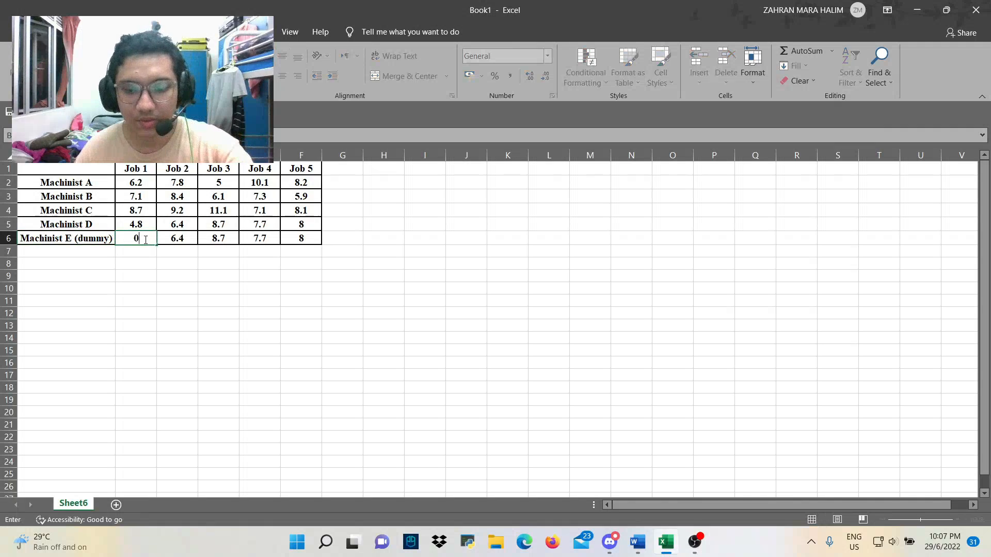
pyautogui.press('Delete')
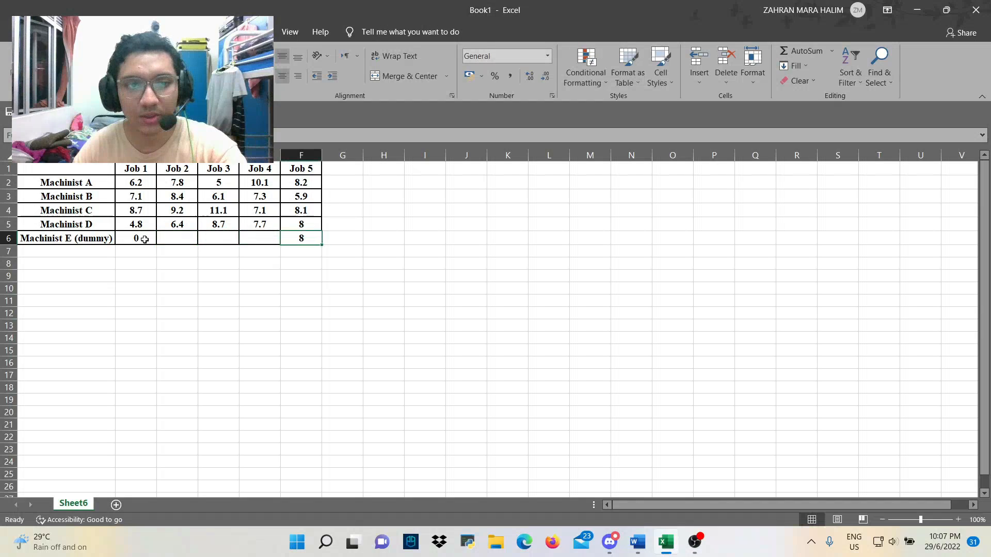
pyautogui.press('Delete')
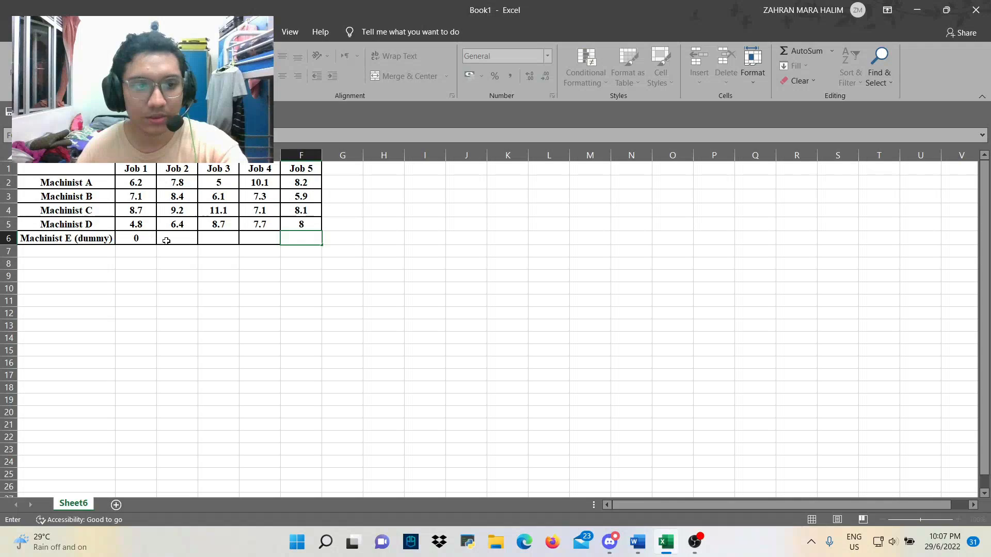
pyautogui.write('0')
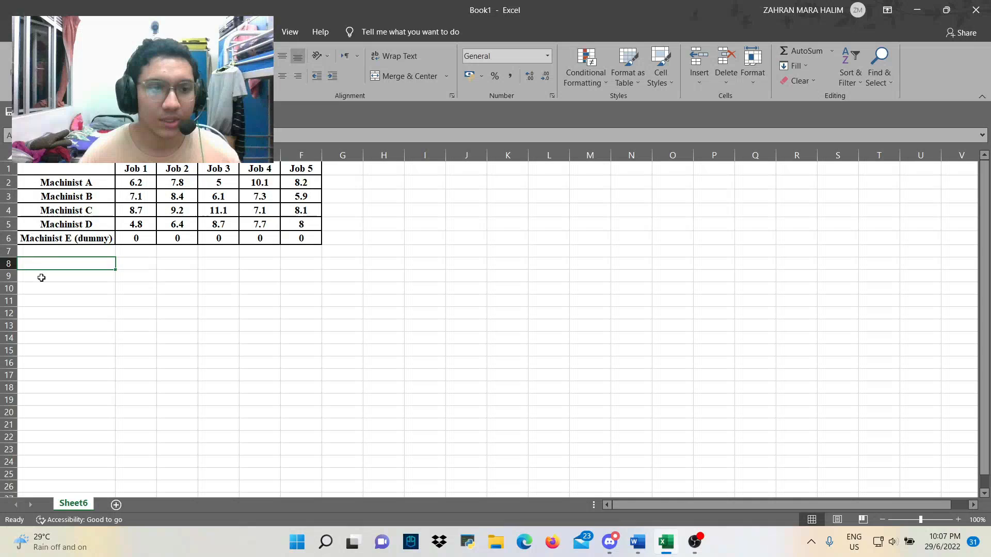
# Copy the table to A9:F14 as a decision grid with Job 1–5 and Machinist A–E labels and blank cells
pyautogui.click(63, 276)
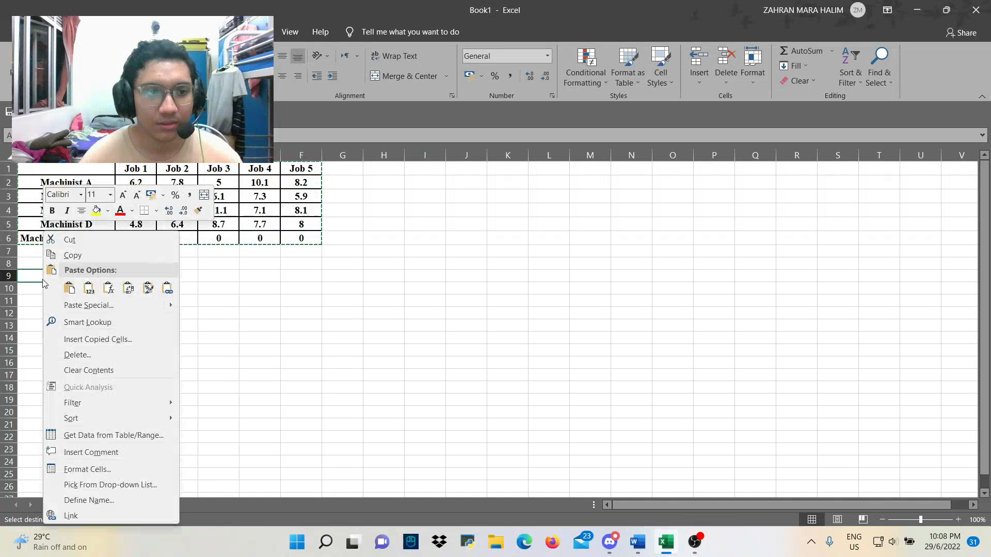
pyautogui.click(69, 288)
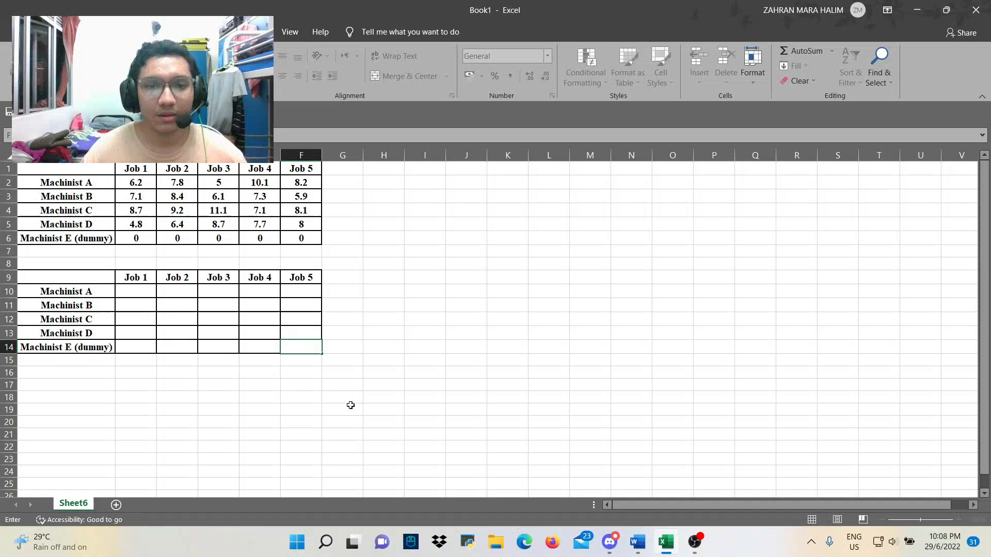
pyautogui.moveTo(694, 541)
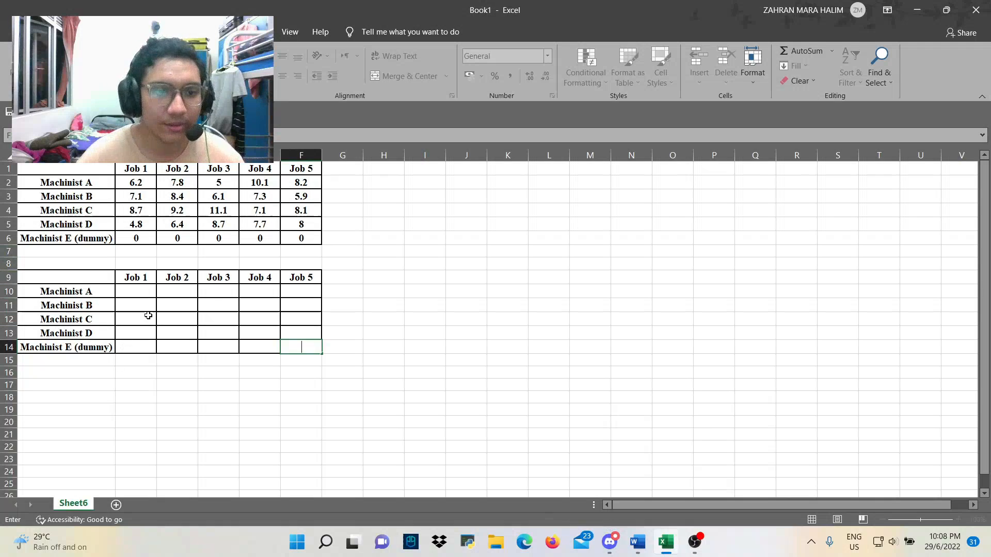
pyautogui.click(343, 277)
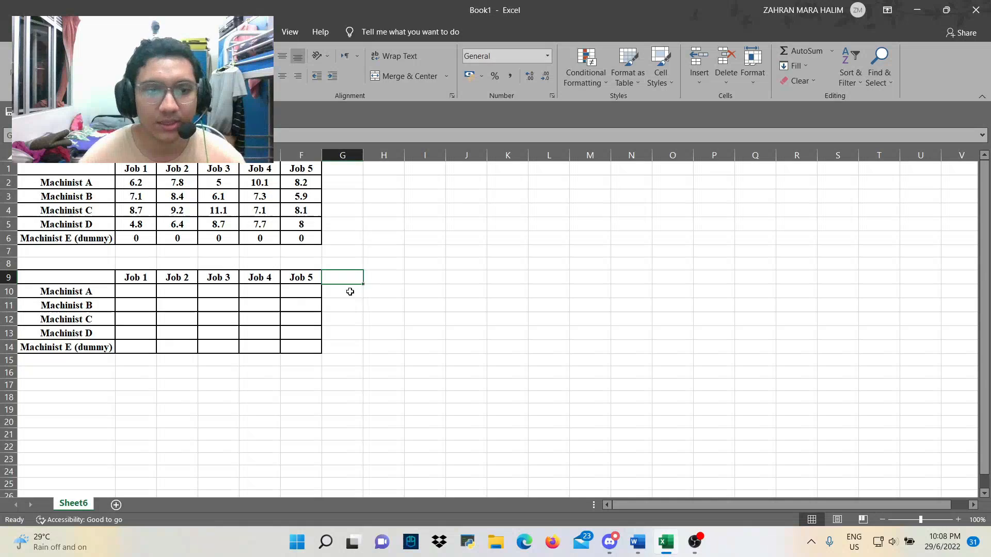
pyautogui.click(341, 291)
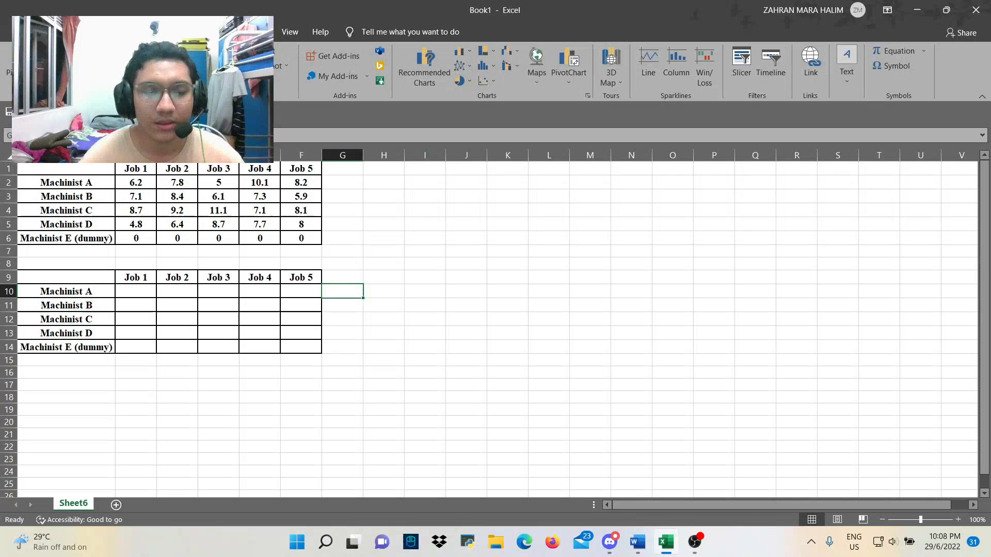
pyautogui.click(66, 360)
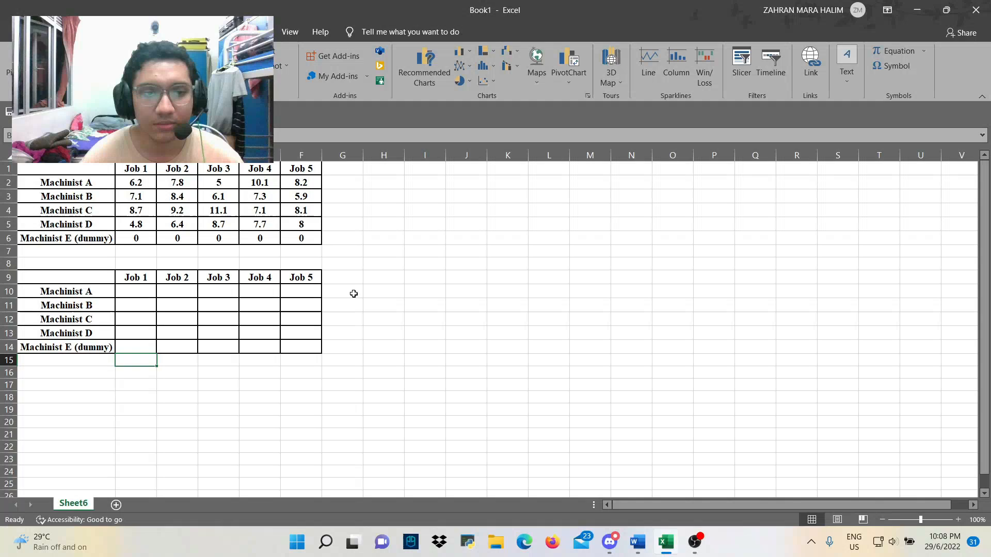
# Enter =SUM(B10:F10) in G10, copy it down G11:G14, and start the Job 1 total in B15
pyautogui.click(343, 291)
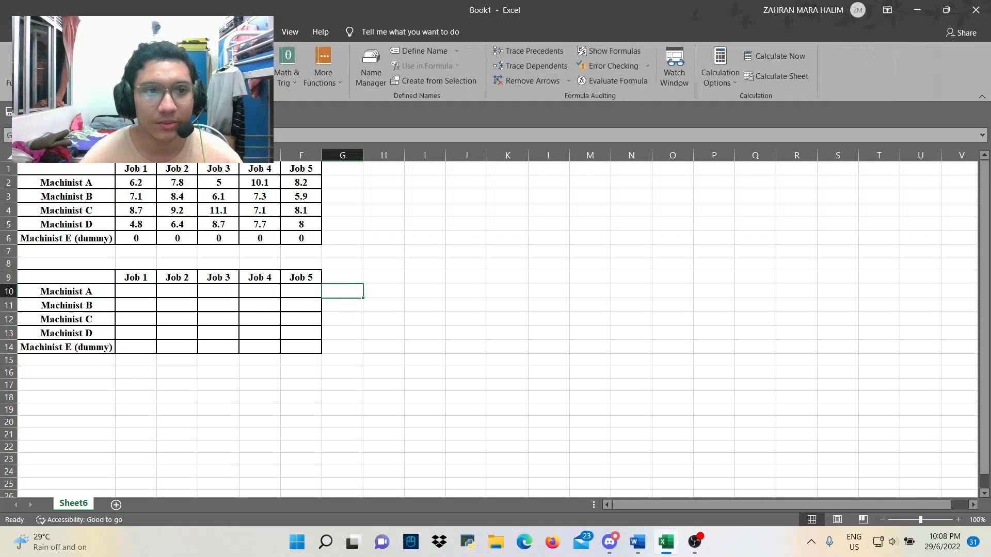
pyautogui.write('=SUM(B10:F10')
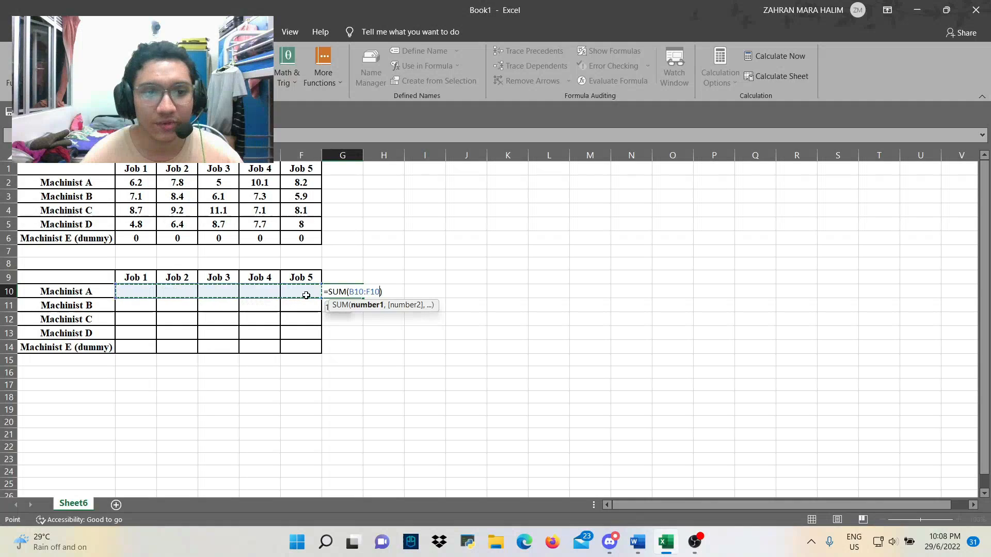
pyautogui.press('Return')
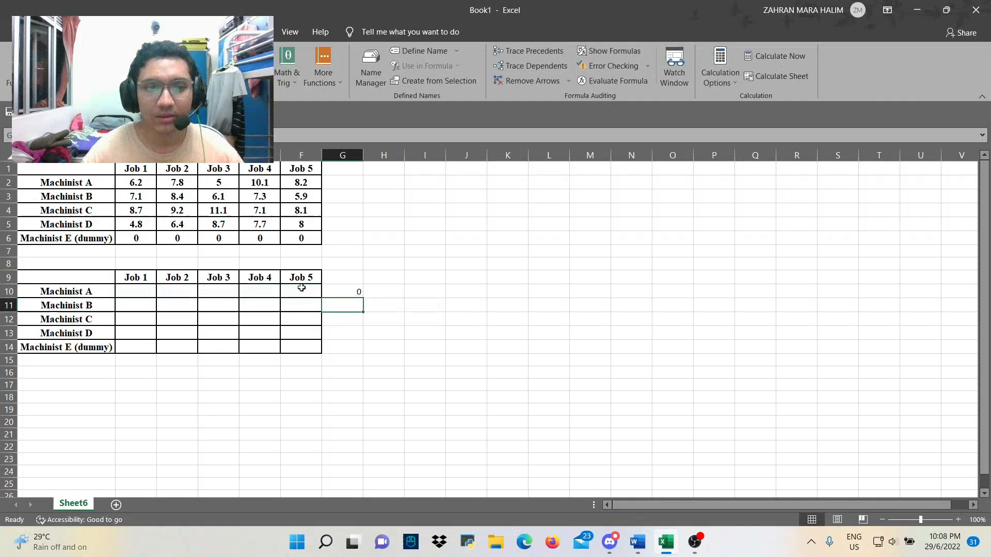
pyautogui.click(342, 291)
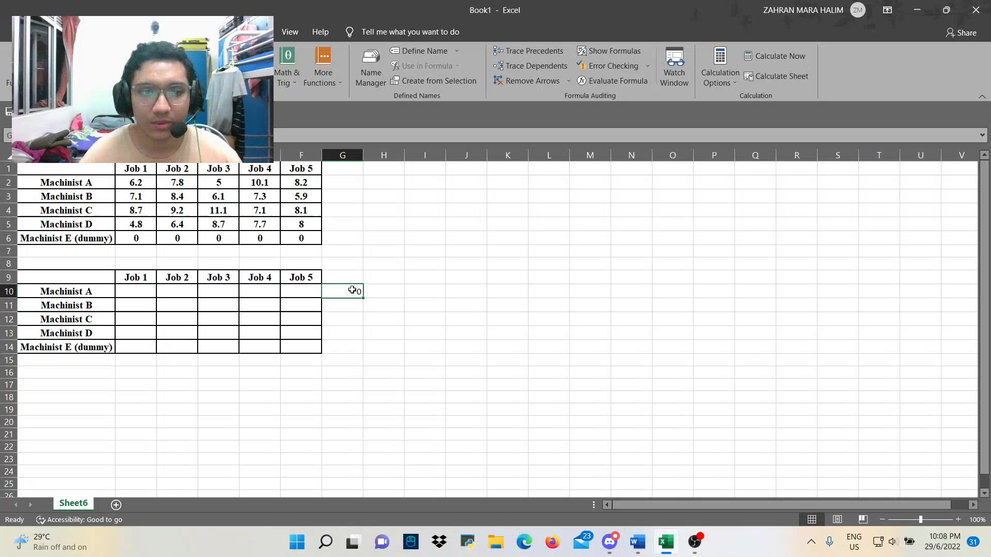
pyautogui.press('ctrl+c')
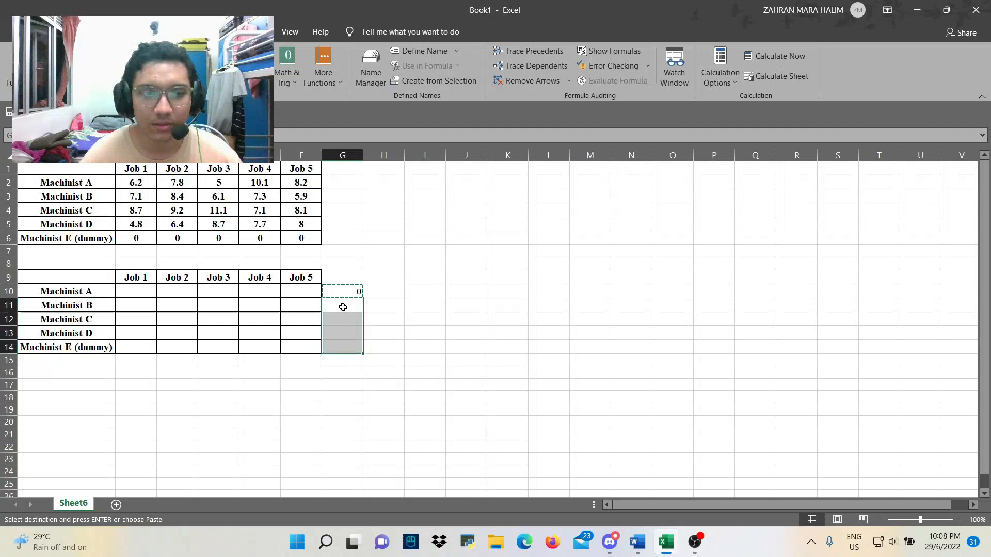
pyautogui.press('ctrl+v')
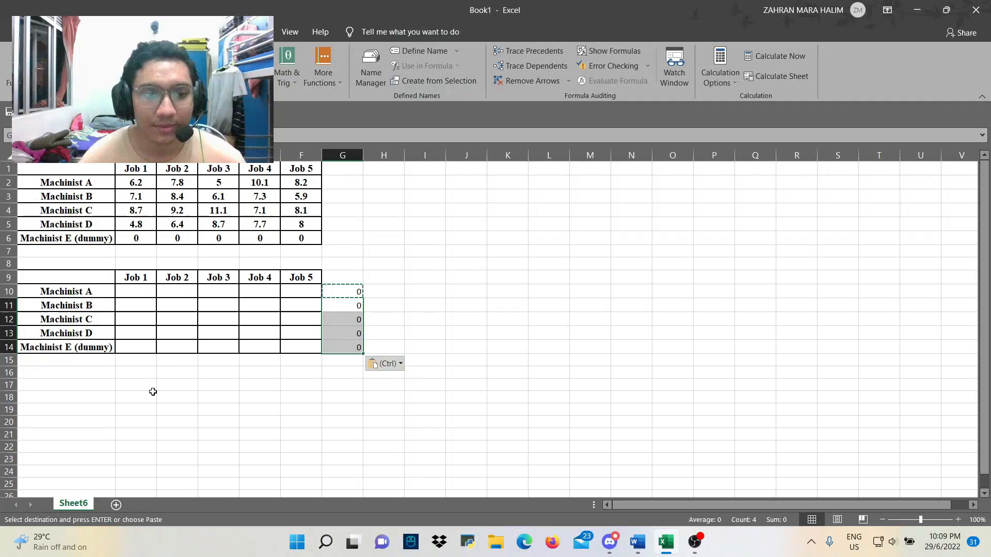
pyautogui.click(136, 360)
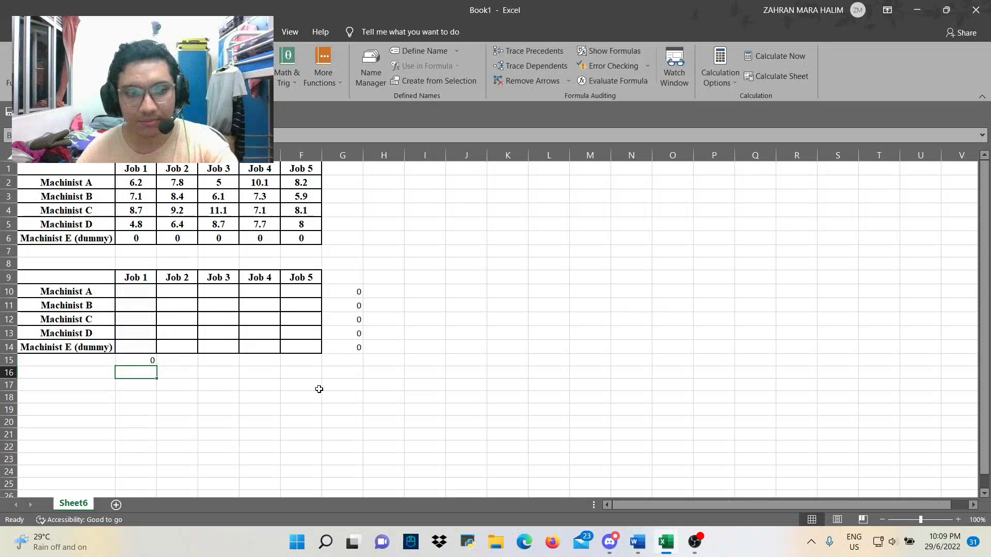
# Copy the Job 1 column total from B15 across C15:F15 so every job sums to 0
pyautogui.rightClick(136, 372)
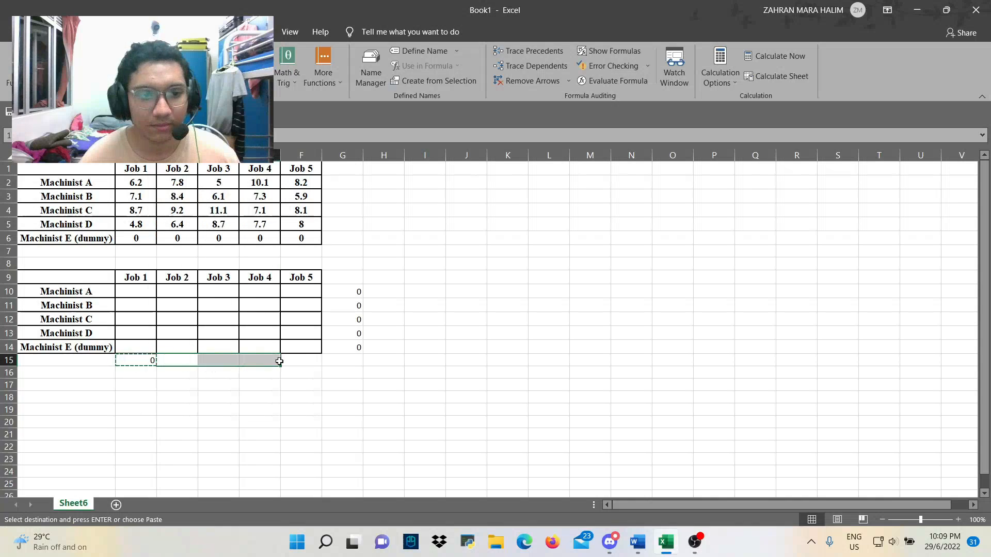
pyautogui.rightClick(218, 361)
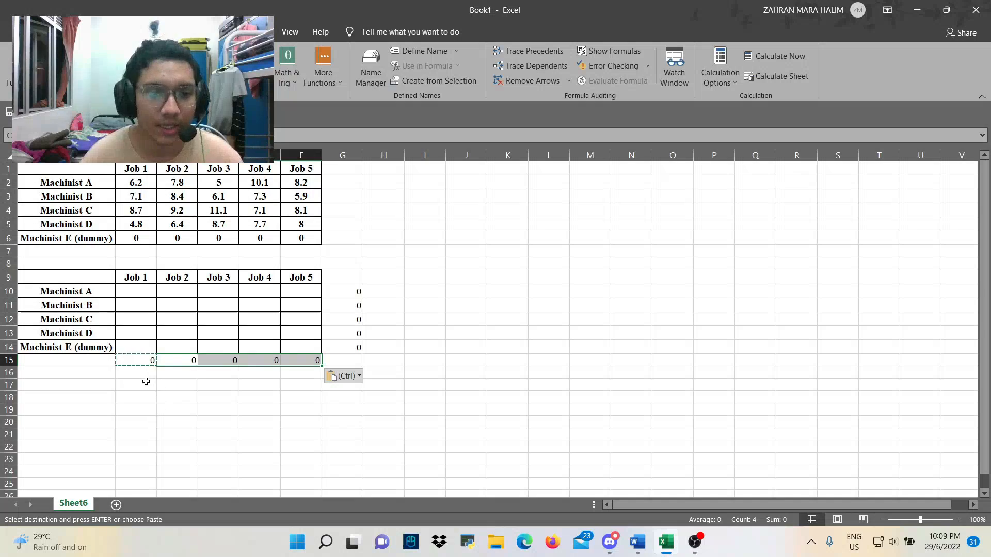
pyautogui.click(424, 291)
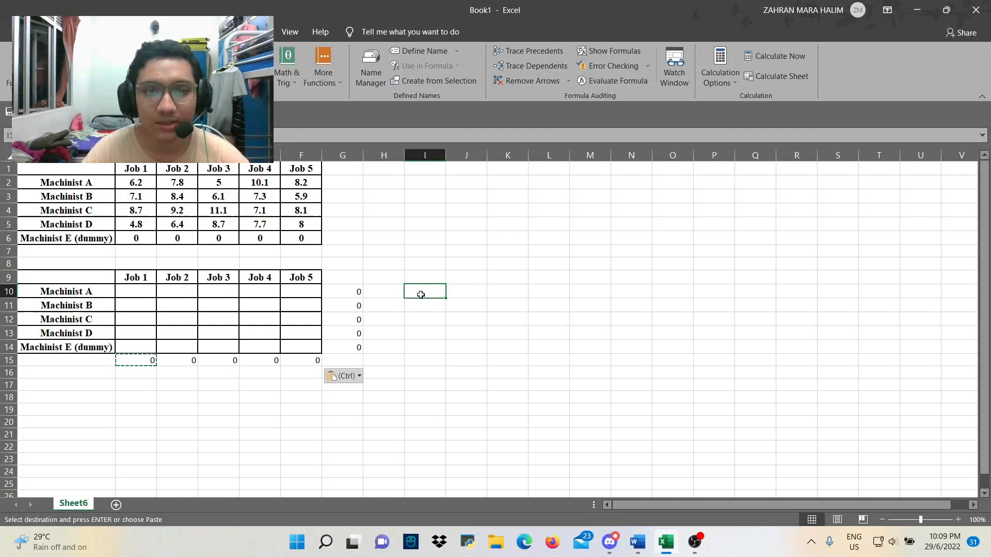
# Enter required values of 1 beside each machinist total in I10:I14 and under each job in B17:F17
pyautogui.write('1')
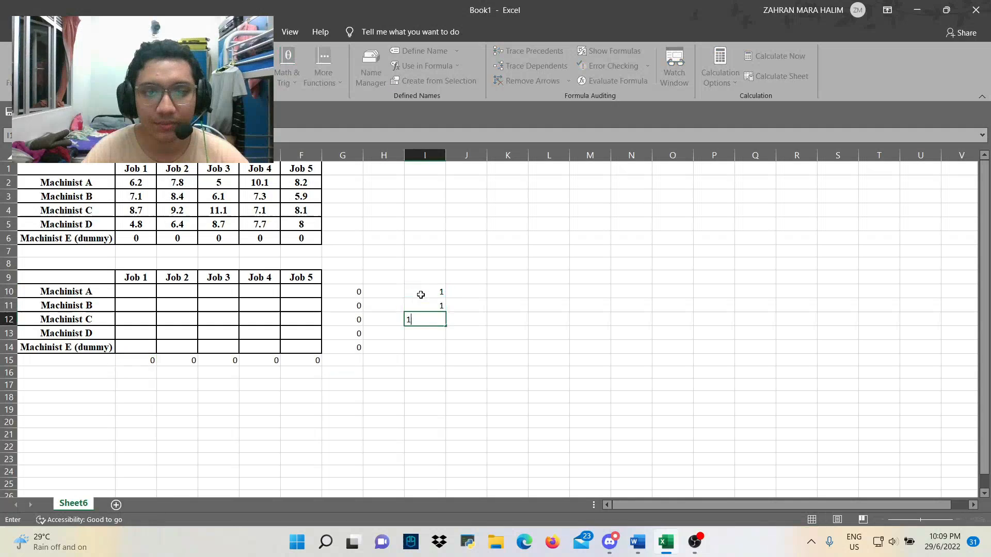
pyautogui.press('enter')
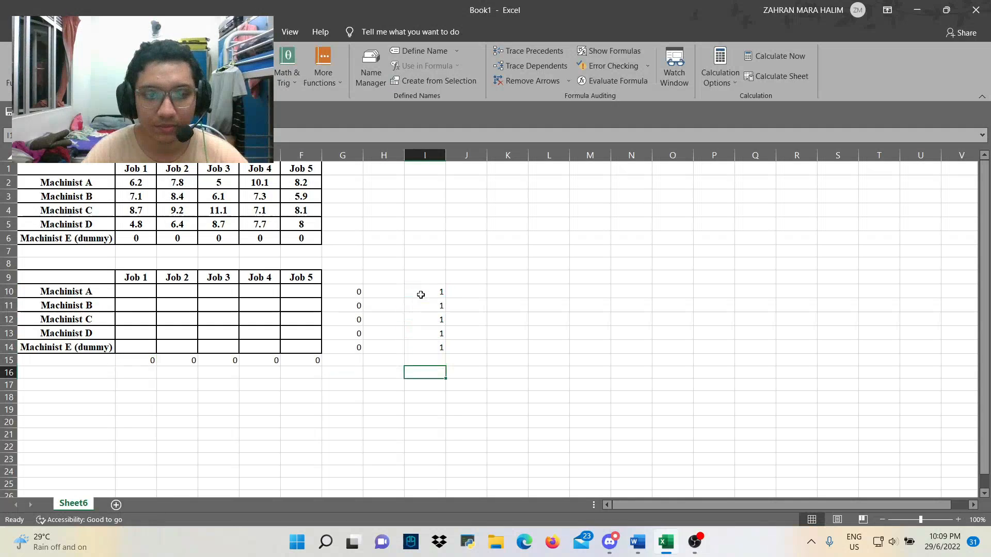
pyautogui.click(301, 384)
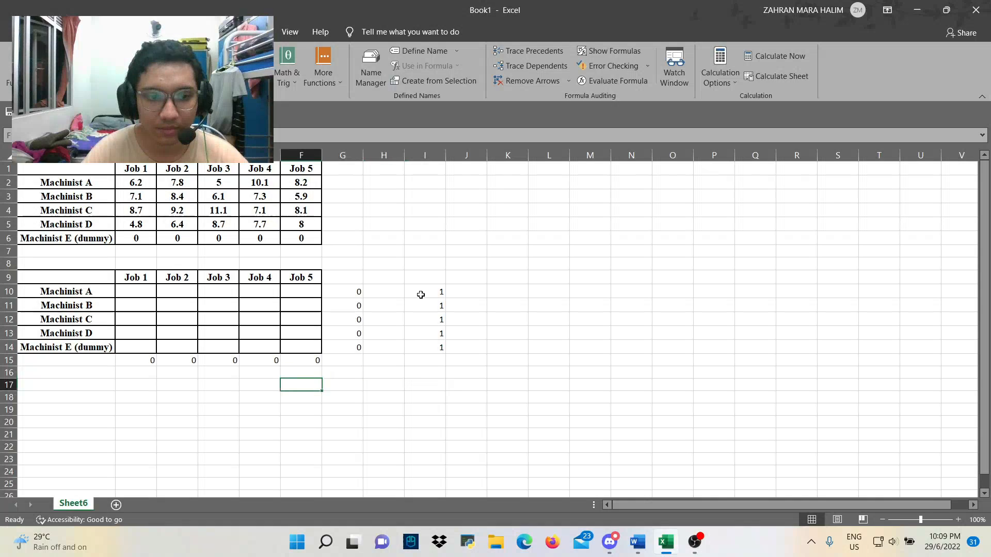
pyautogui.write('1')
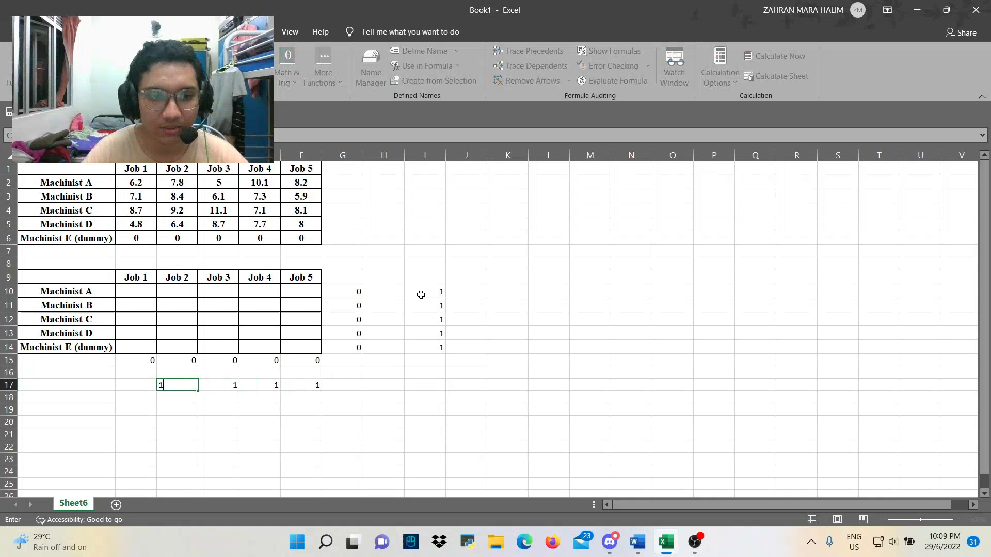
pyautogui.press('Return')
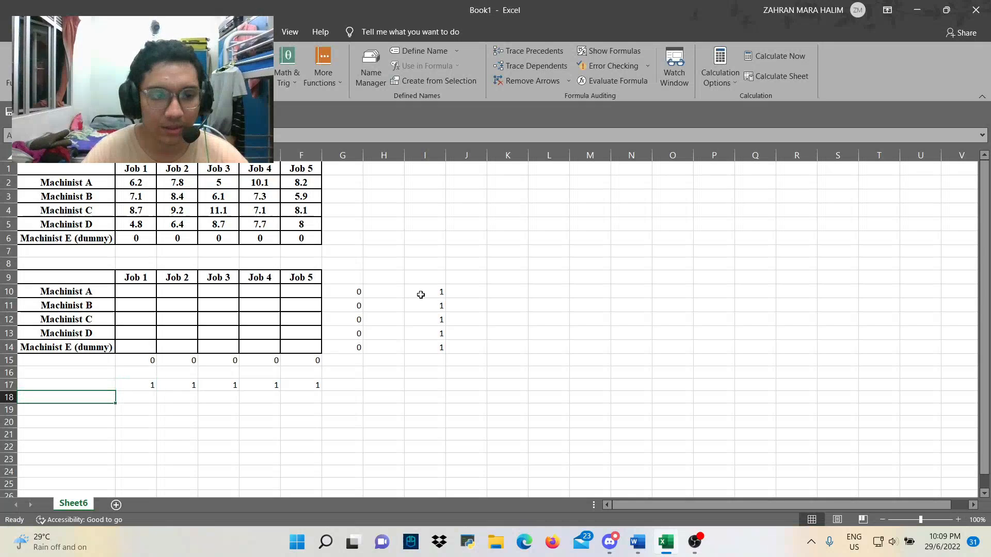
# Label A19 'Objective Value'
pyautogui.click(68, 410)
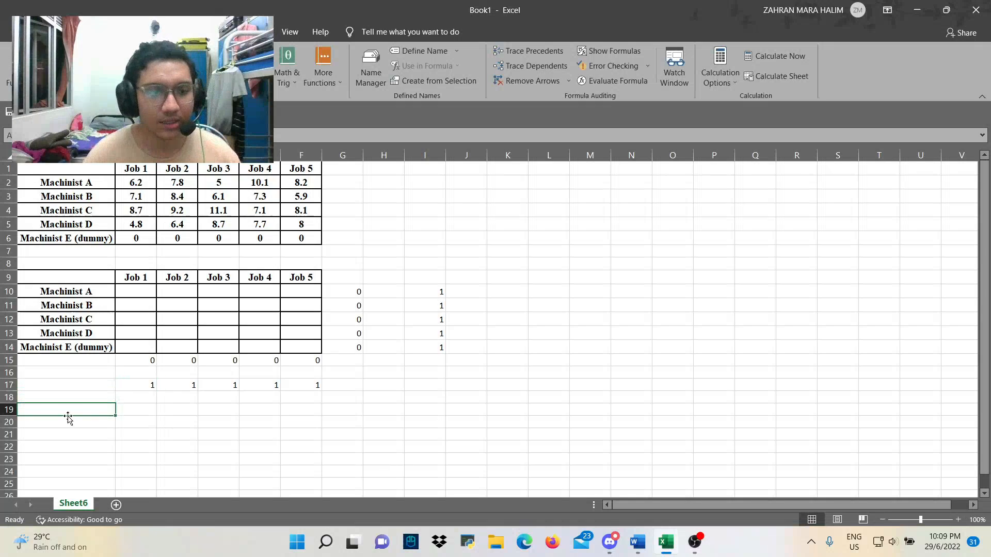
pyautogui.write('Ob')
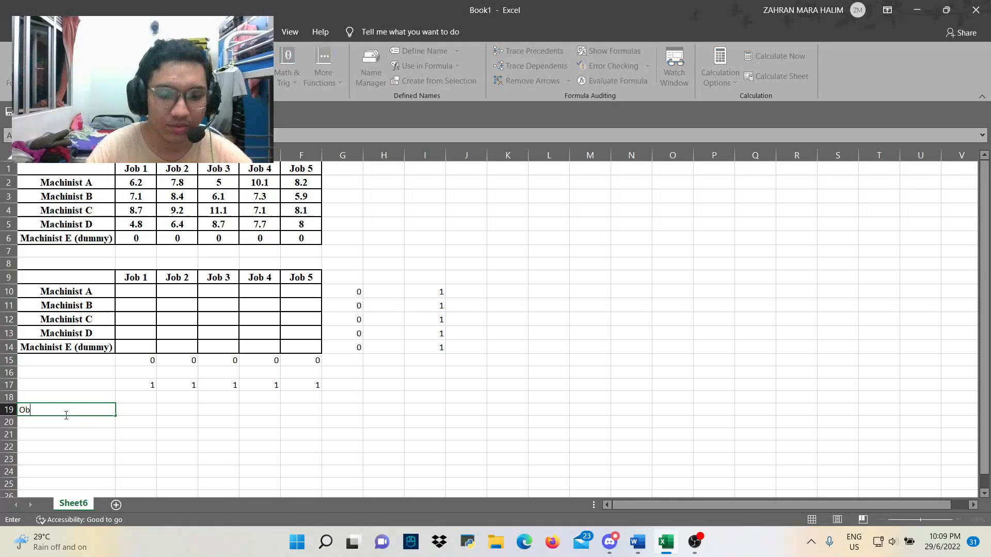
pyautogui.write('jective')
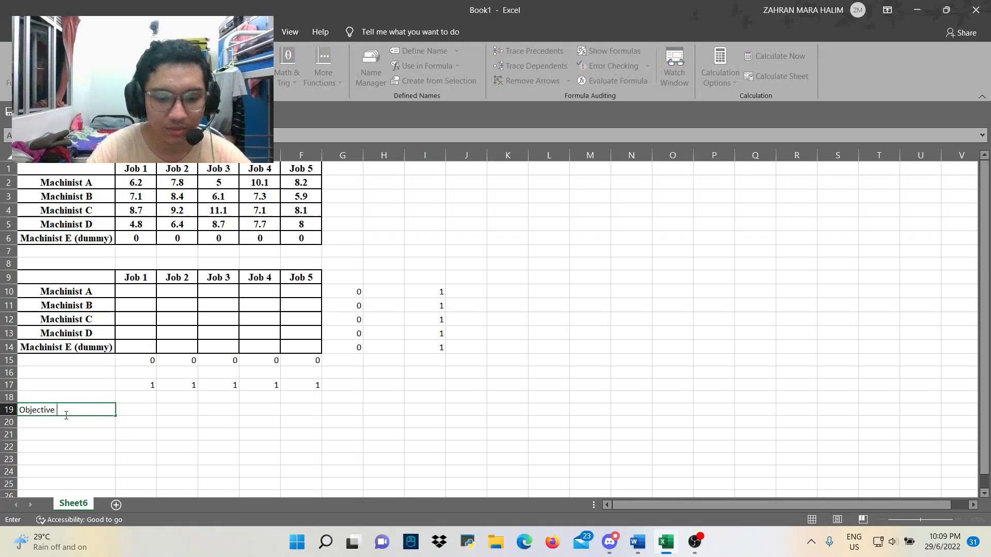
pyautogui.write('Value')
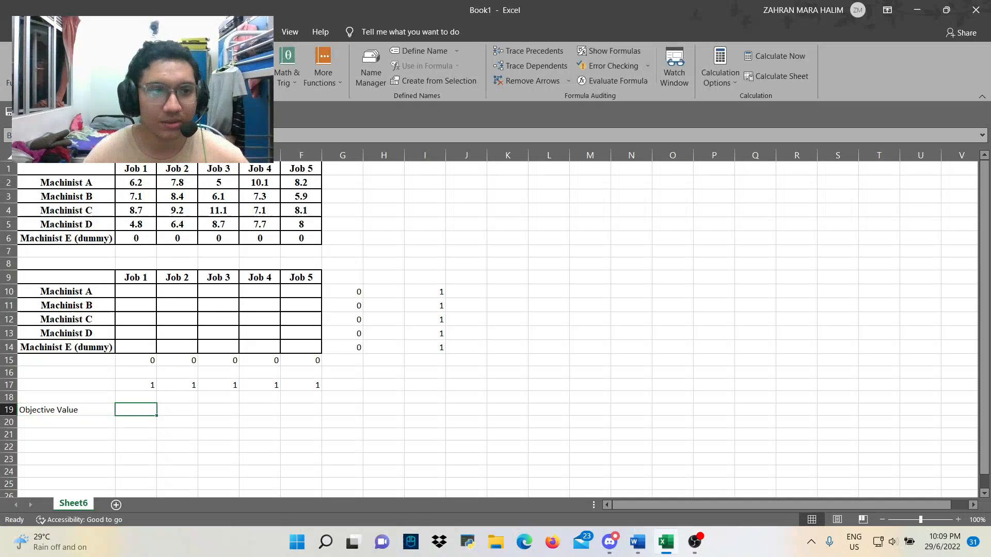
# Enter =SUMPRODUCT(B10:F14,B2:F6) in B19, correcting the initial wrong SUM reference
pyautogui.write('=SUM(B17:B18')
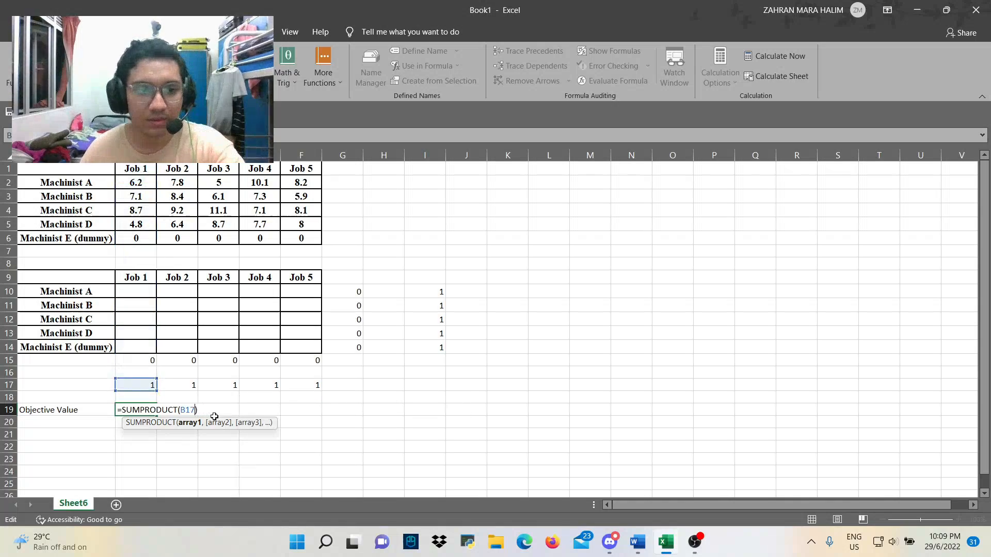
pyautogui.press('Backspace')
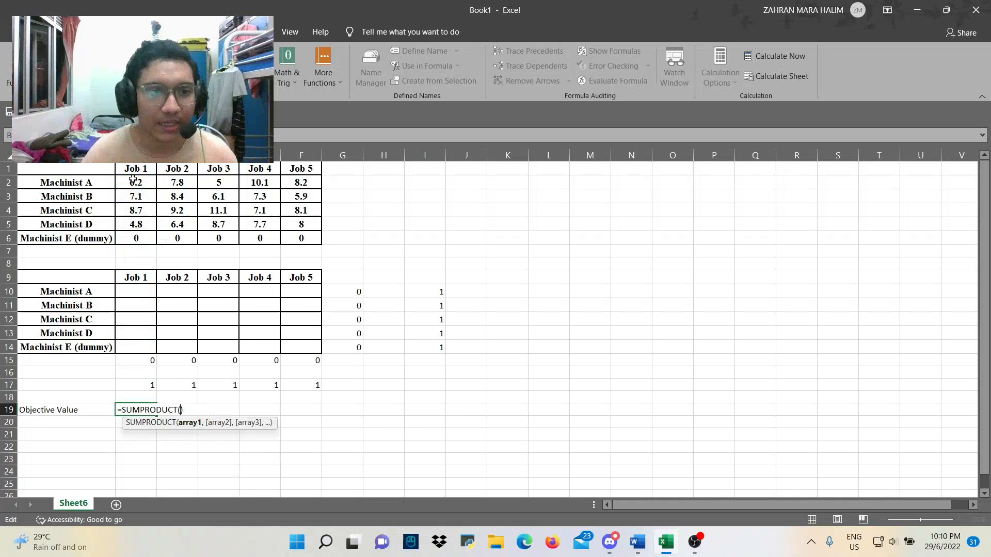
pyautogui.moveTo(136, 183); pyautogui.dragTo(217, 211)
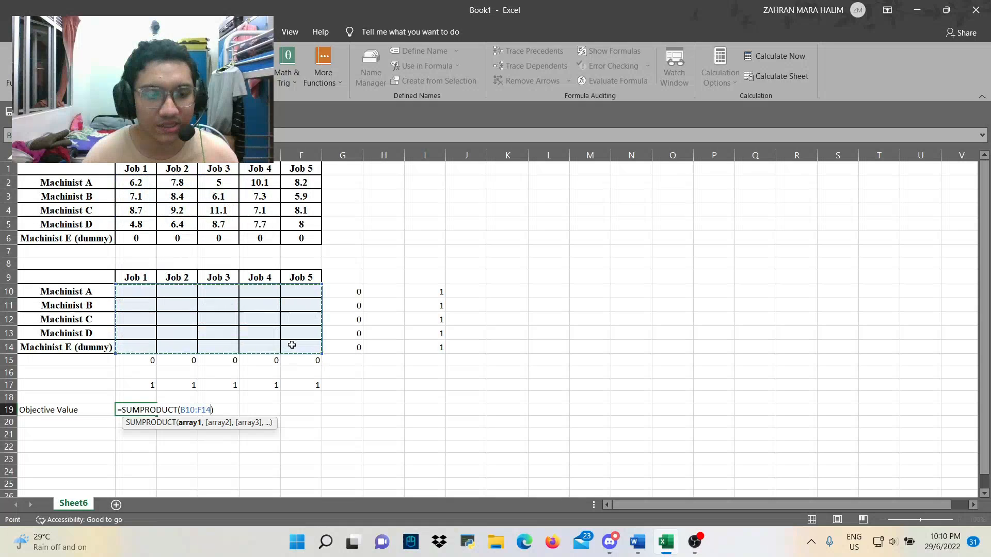
pyautogui.write(',B2:F6')
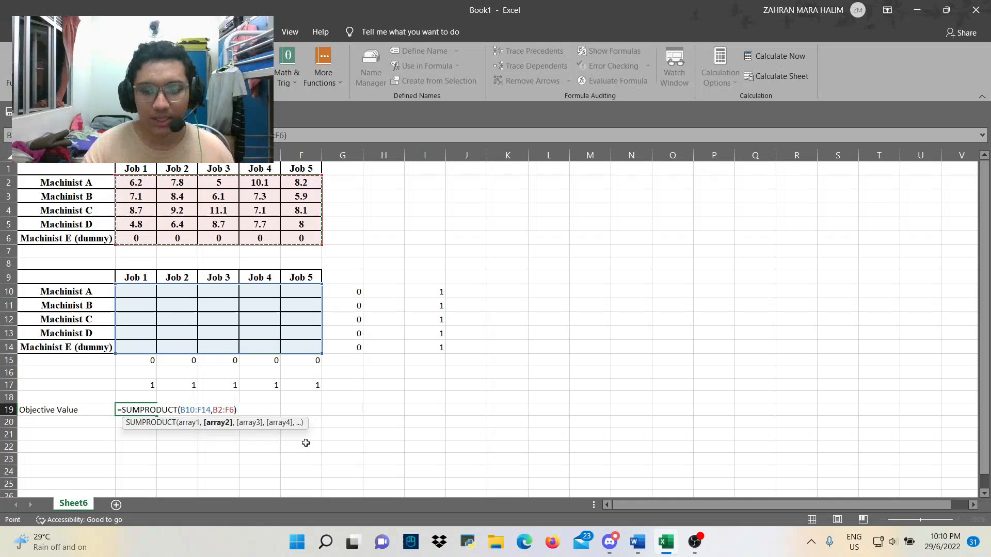
pyautogui.press('Return')
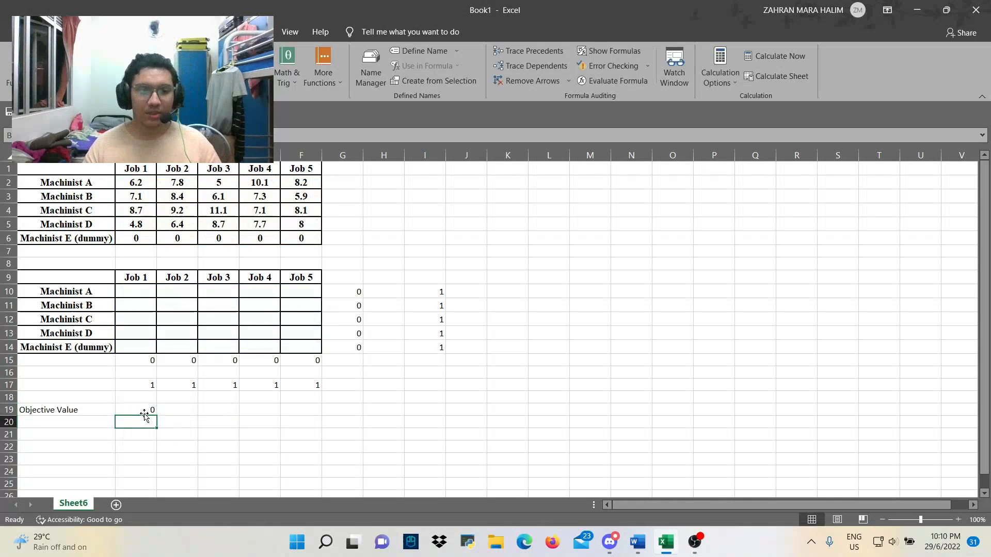
# In Solver, set B19 as the objective and $B$10:$F$14 as the variable cells
pyautogui.click(136, 410)
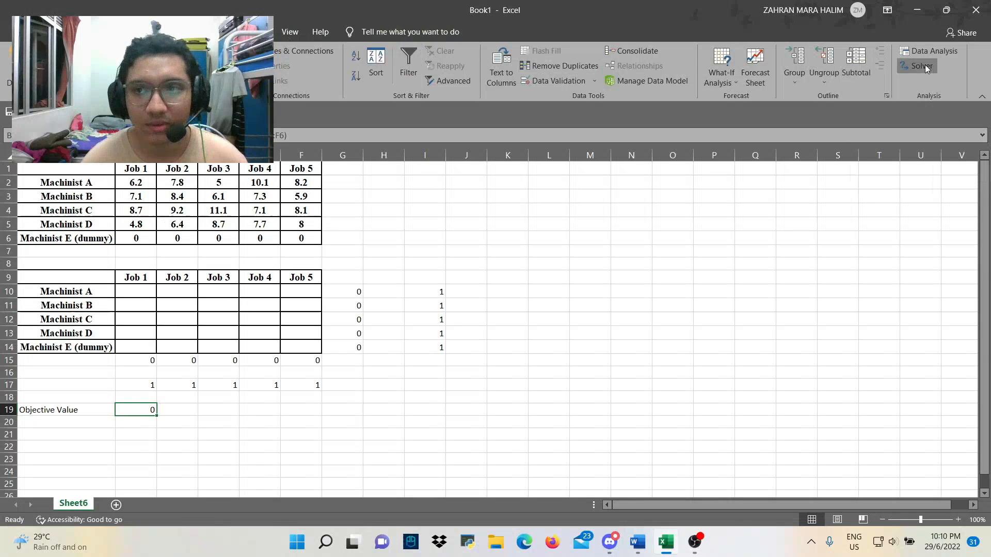
pyautogui.click(921, 66)
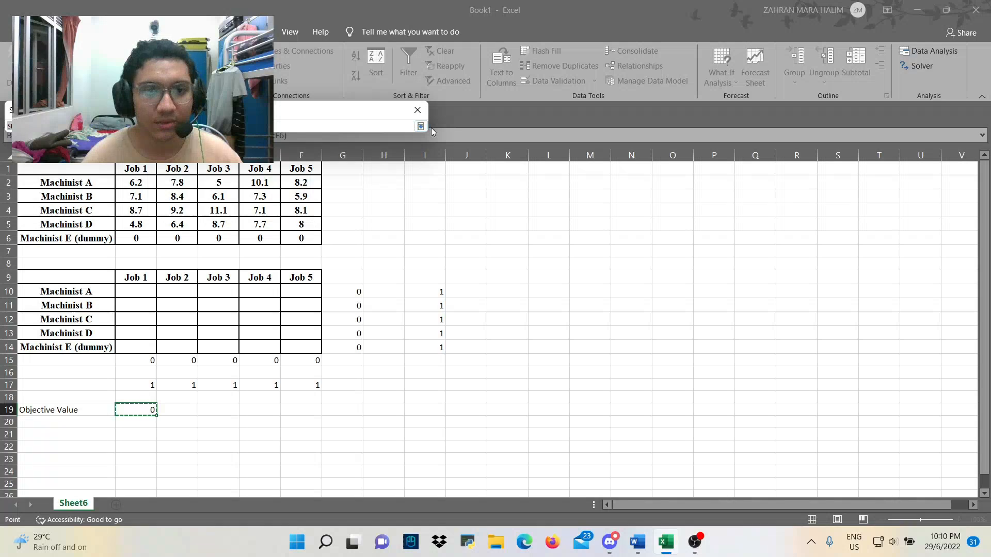
pyautogui.click(420, 125)
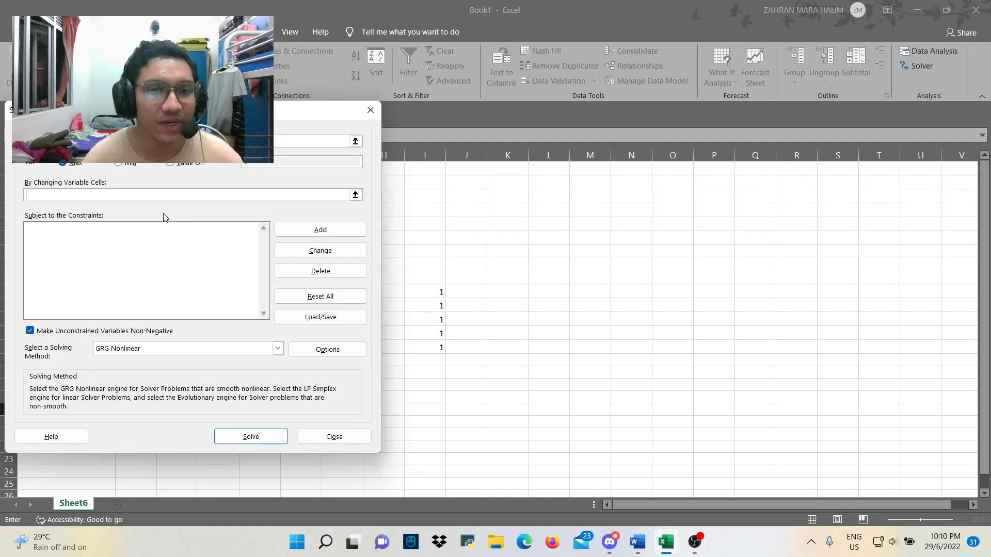
pyautogui.click(355, 195)
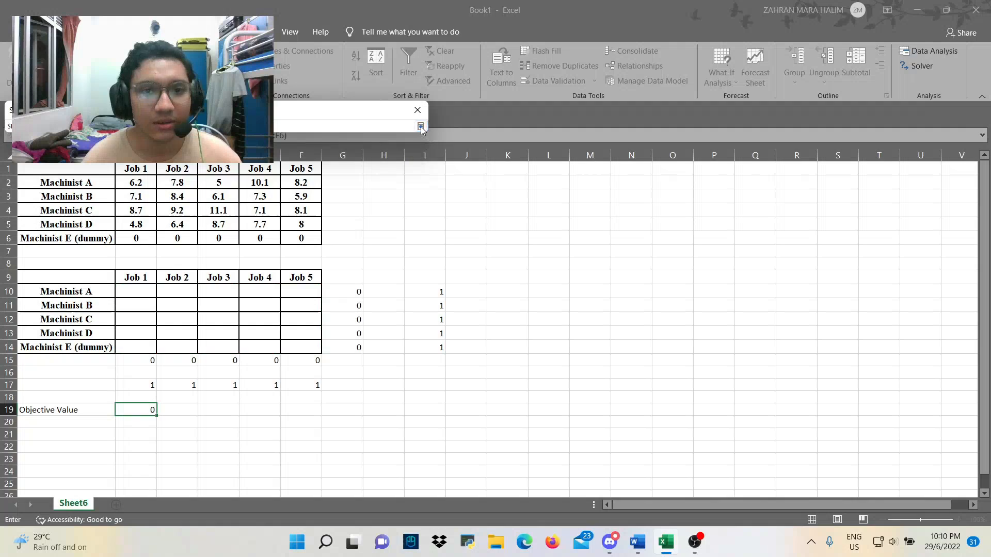
pyautogui.click(420, 128)
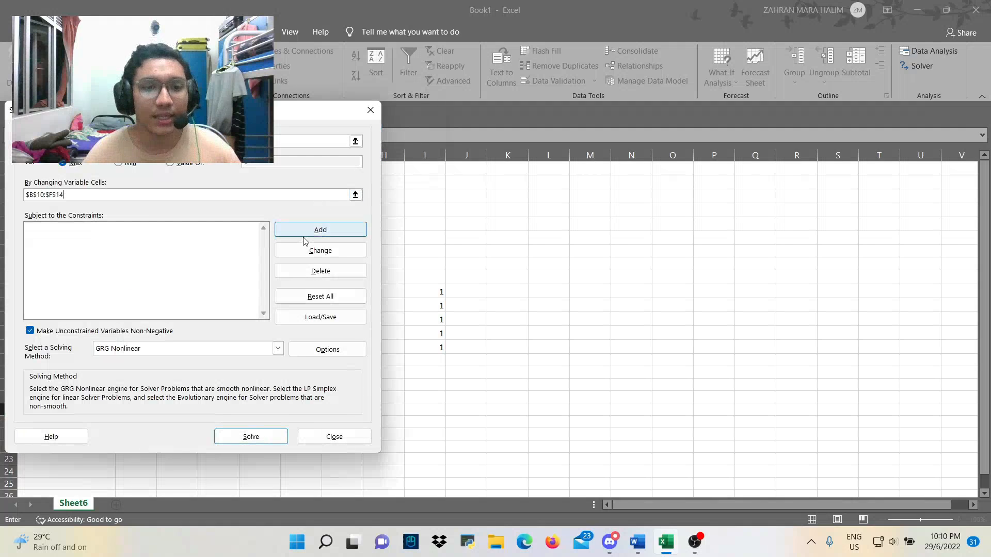
# Add a Solver constraint making $B$10:$F$14 binary and confirm it
pyautogui.click(320, 229)
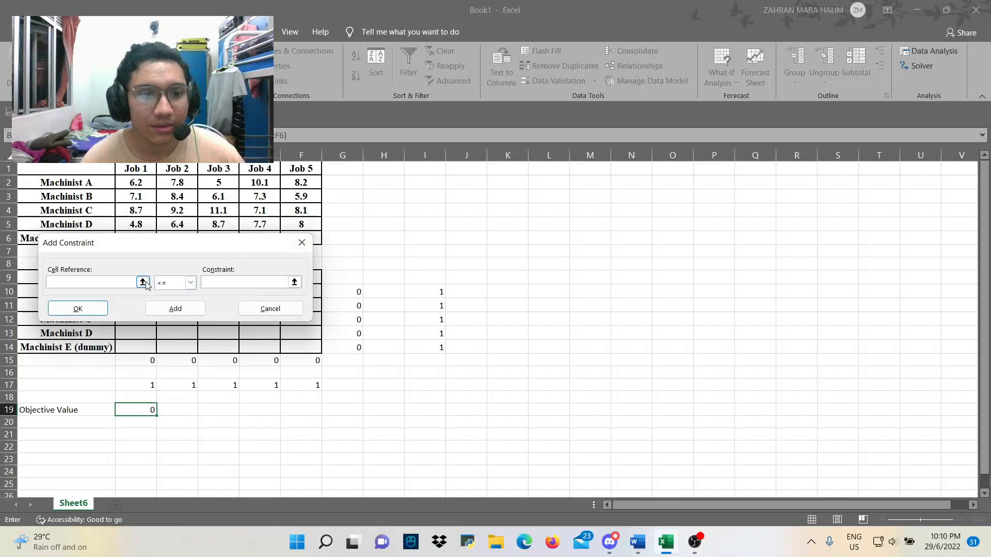
pyautogui.click(143, 282)
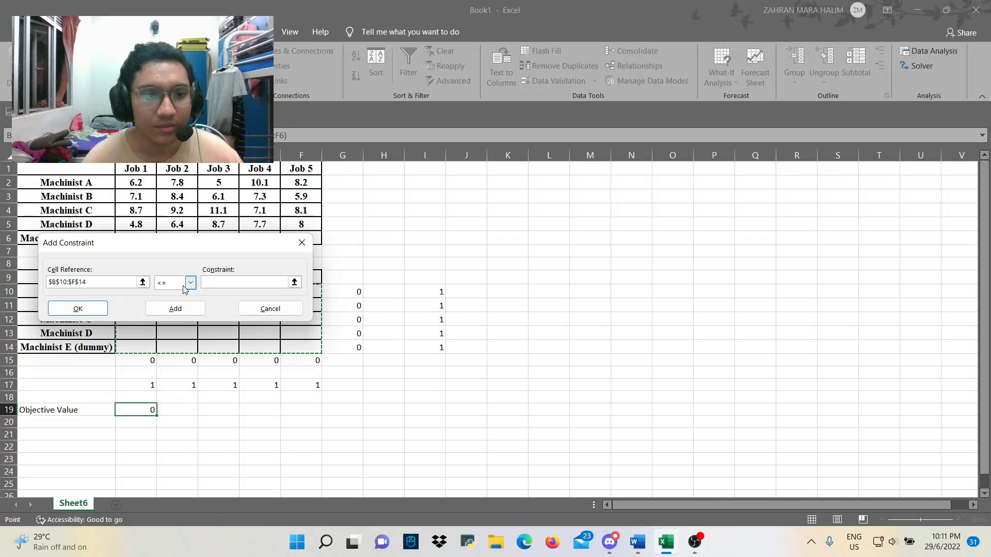
pyautogui.click(190, 282)
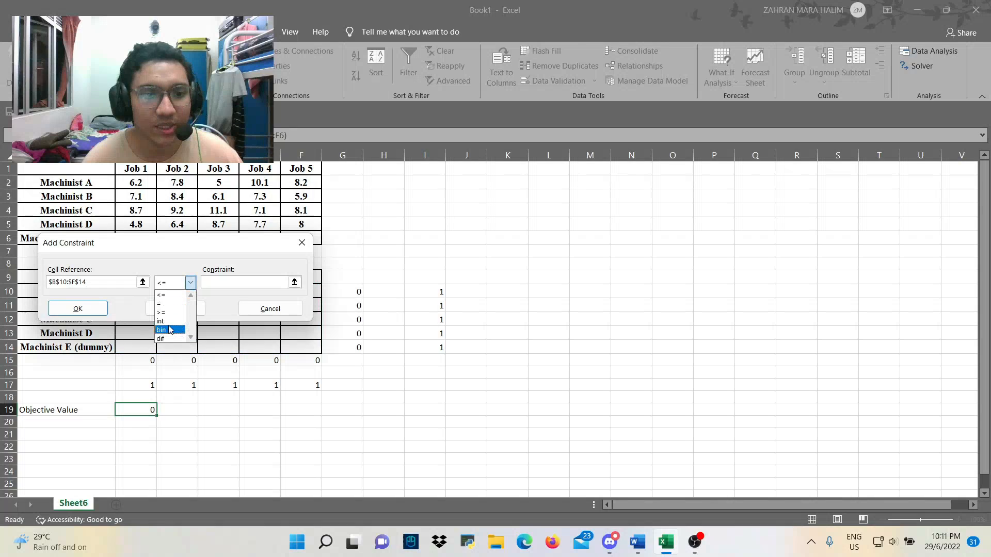
pyautogui.click(161, 329)
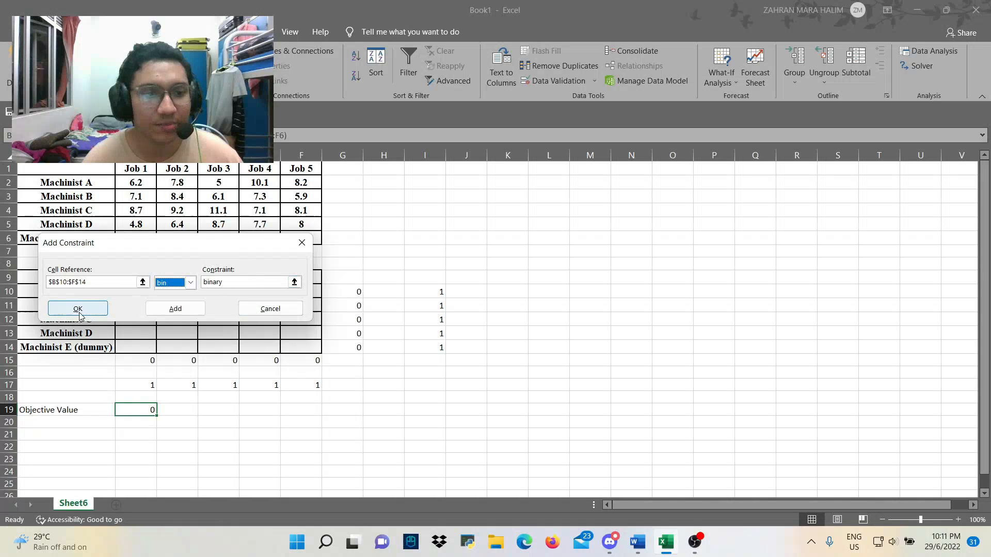
pyautogui.click(78, 309)
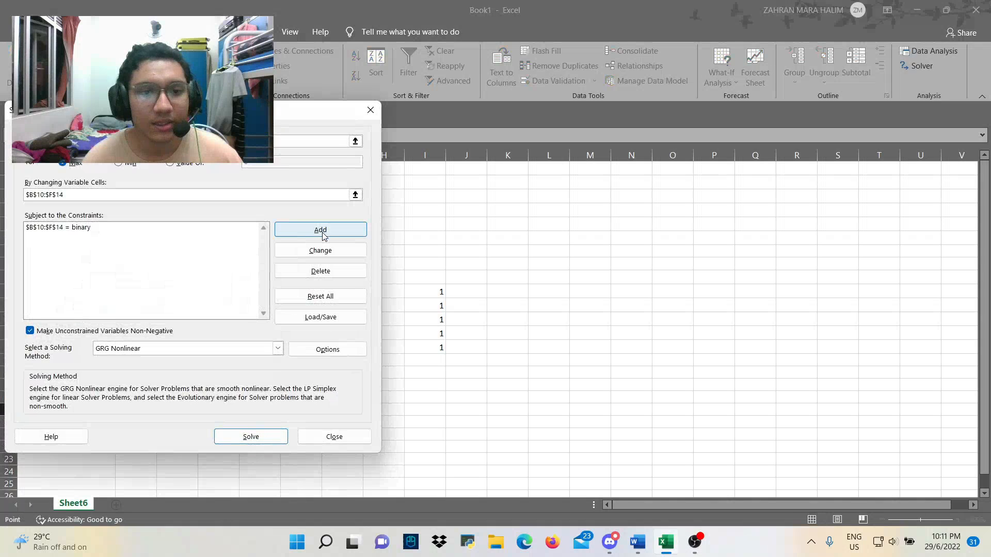
# Constrain each machinist's row total G10:G14 to equal I10:I14
pyautogui.click(320, 229)
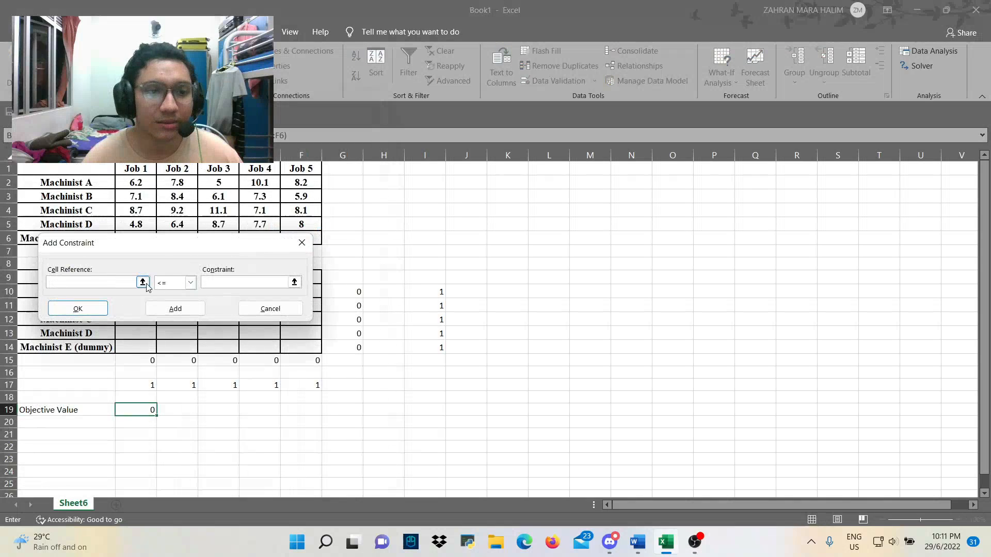
pyautogui.click(142, 281)
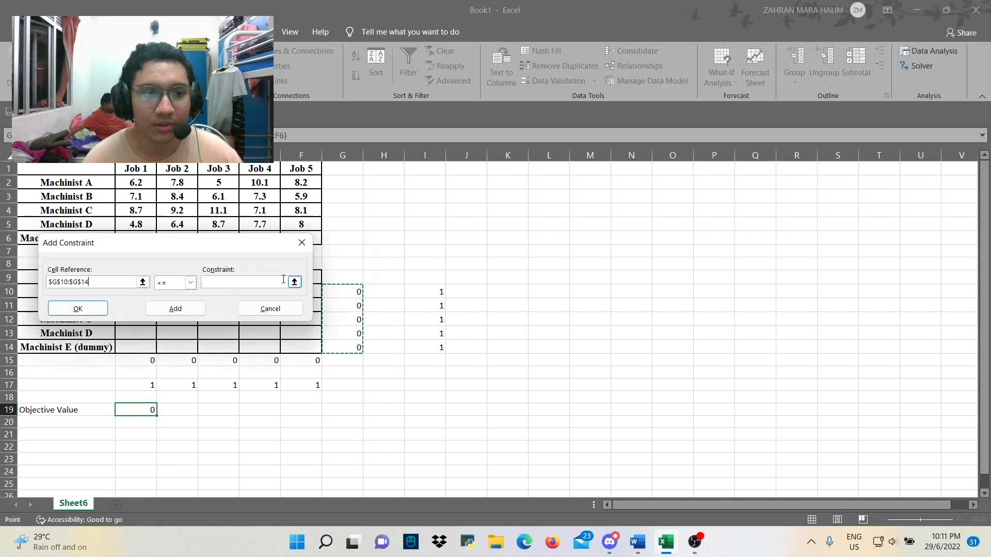
pyautogui.click(190, 282)
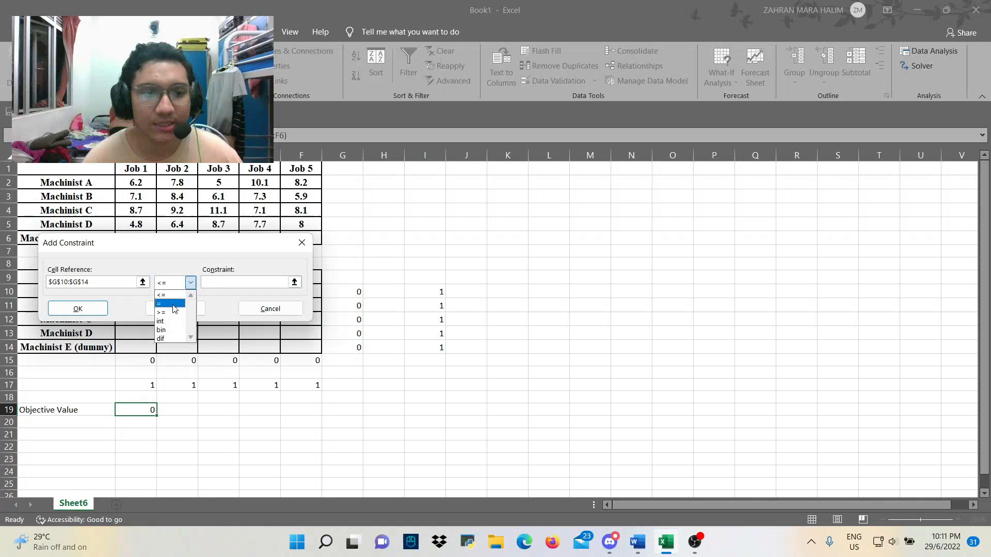
pyautogui.click(161, 303)
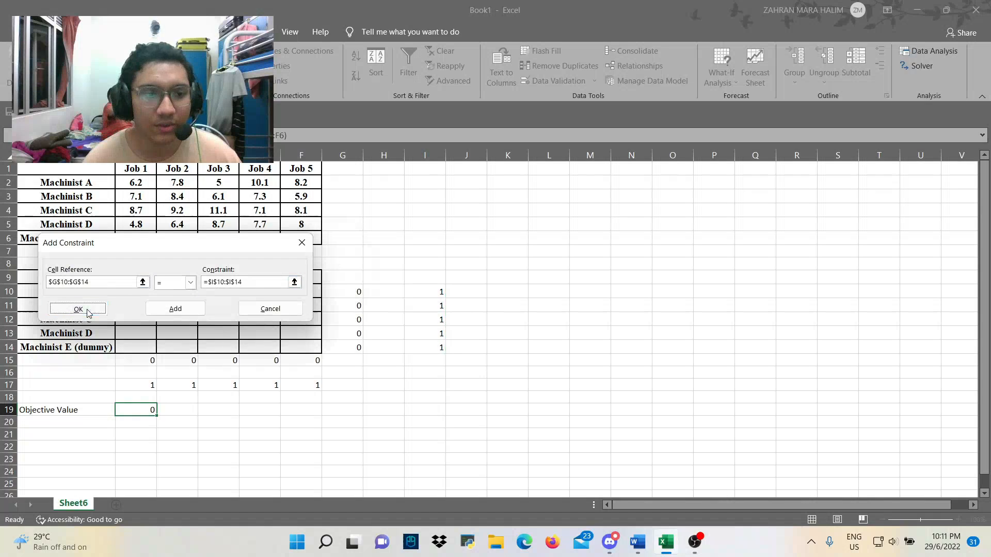
pyautogui.click(77, 309)
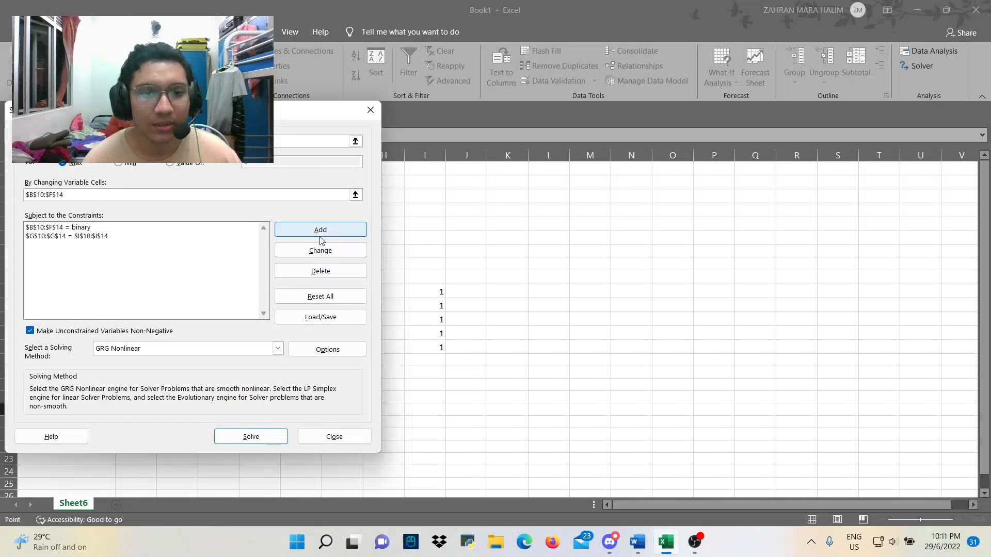
# Constrain each job's column total B15:F15 to equal B17:F17
pyautogui.click(320, 229)
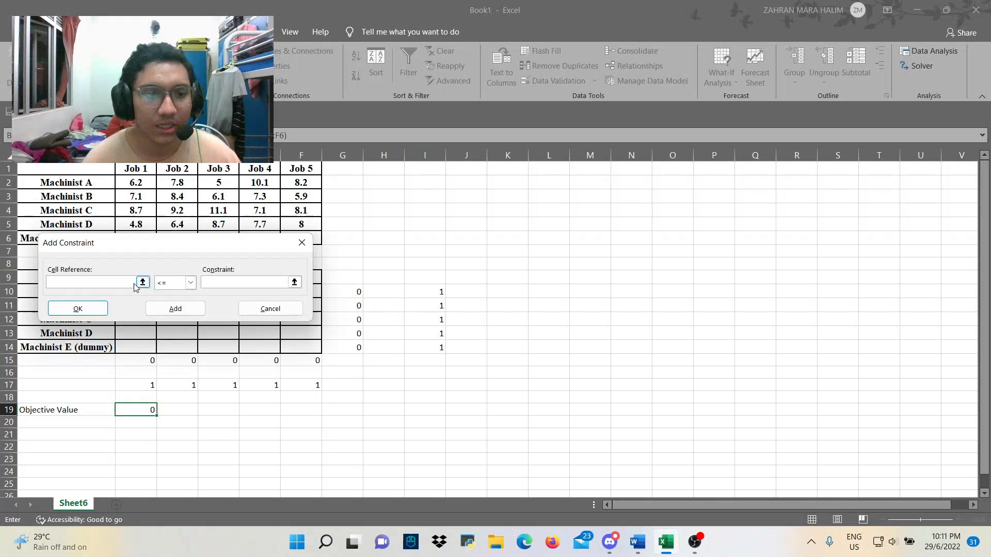
pyautogui.click(142, 283)
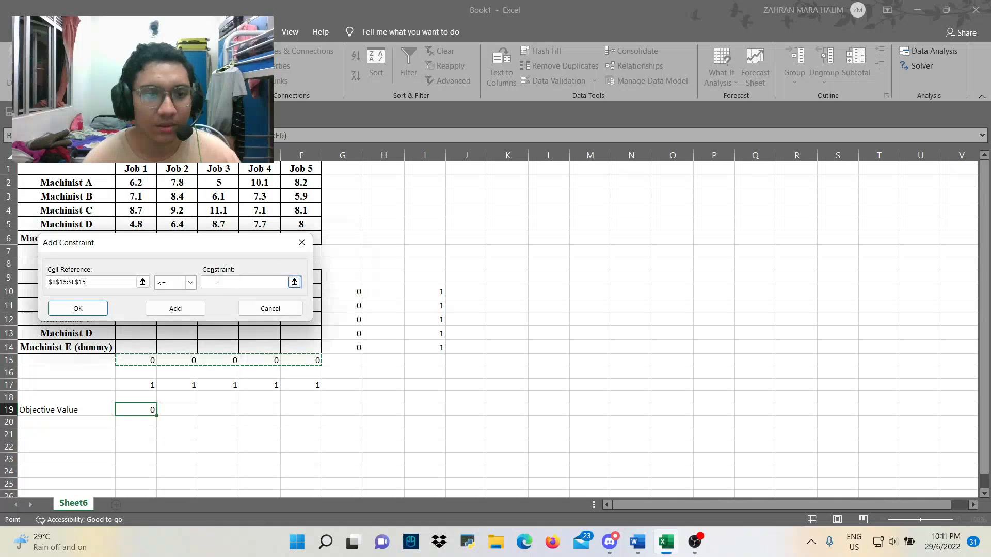
pyautogui.click(190, 283)
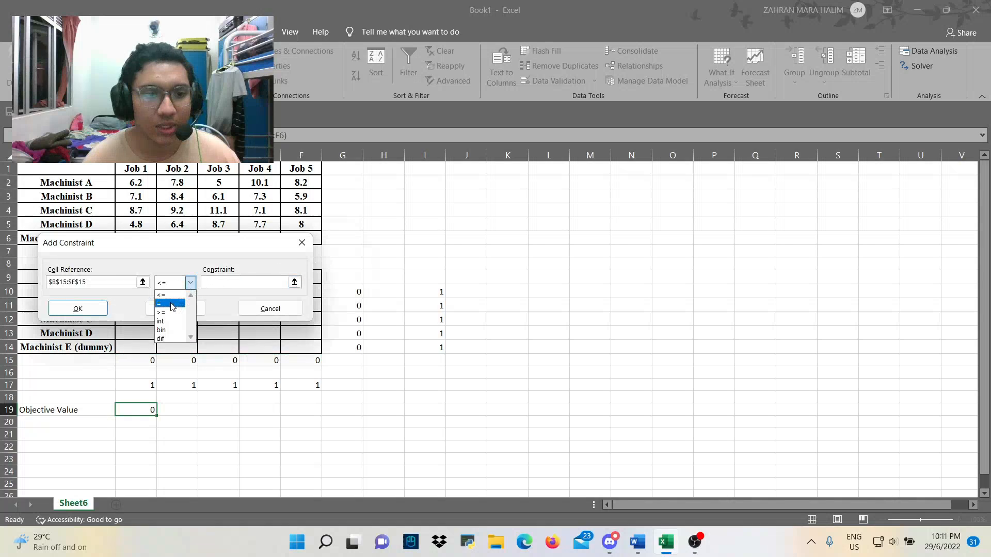
pyautogui.click(159, 303)
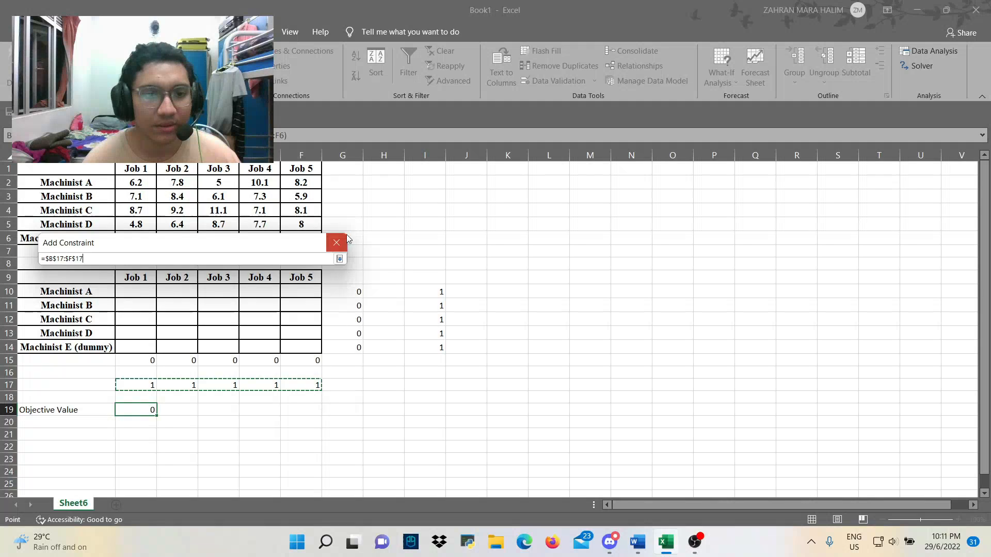
pyautogui.click(308, 231)
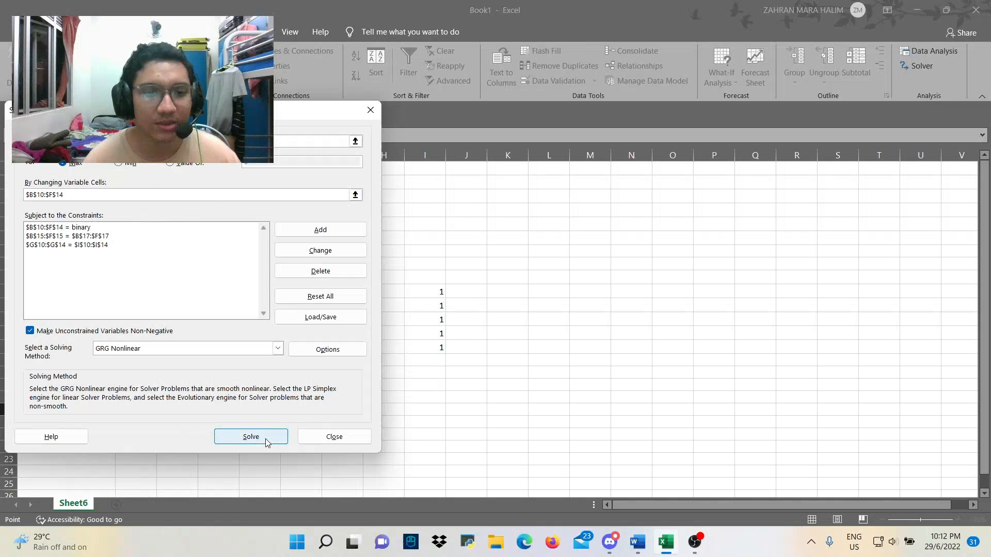
# Run Solver and keep its solution, filling the table with 0s and 1s at objective 37.6
pyautogui.click(250, 437)
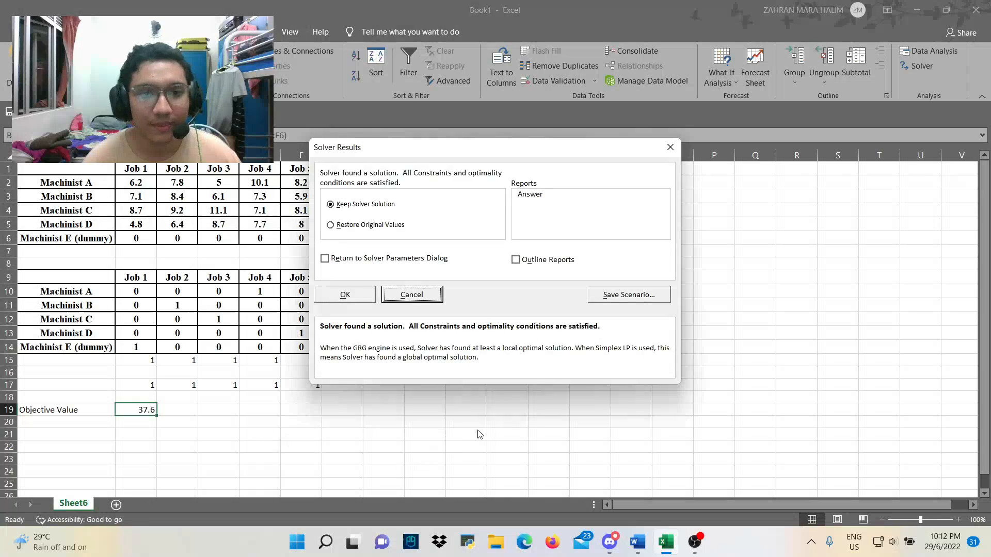
pyautogui.moveTo(274, 328)
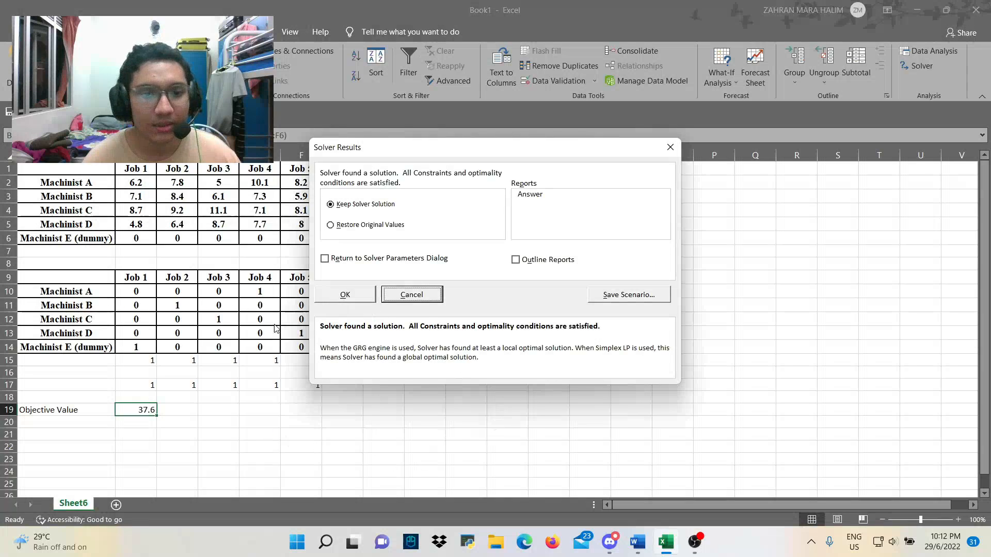
pyautogui.moveTo(196, 431)
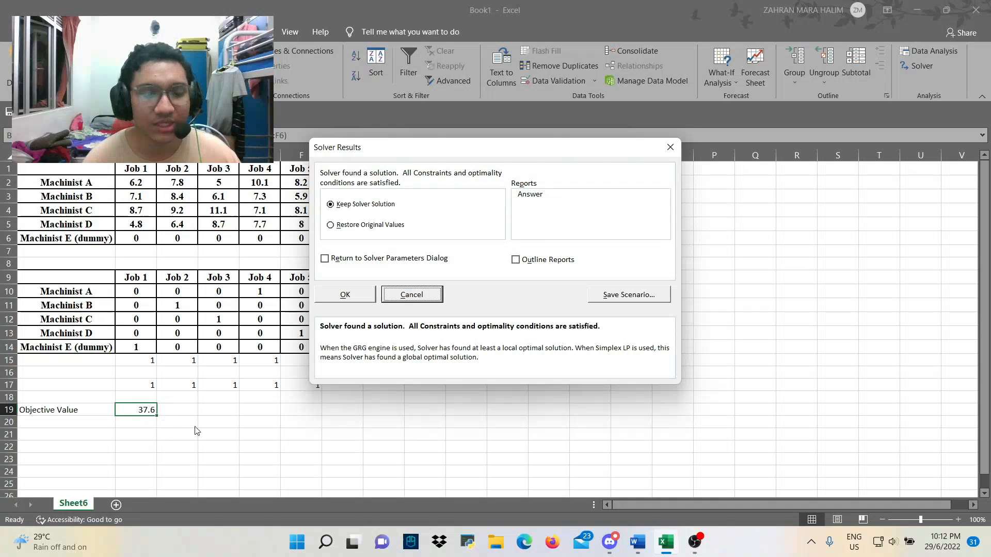
pyautogui.click(344, 294)
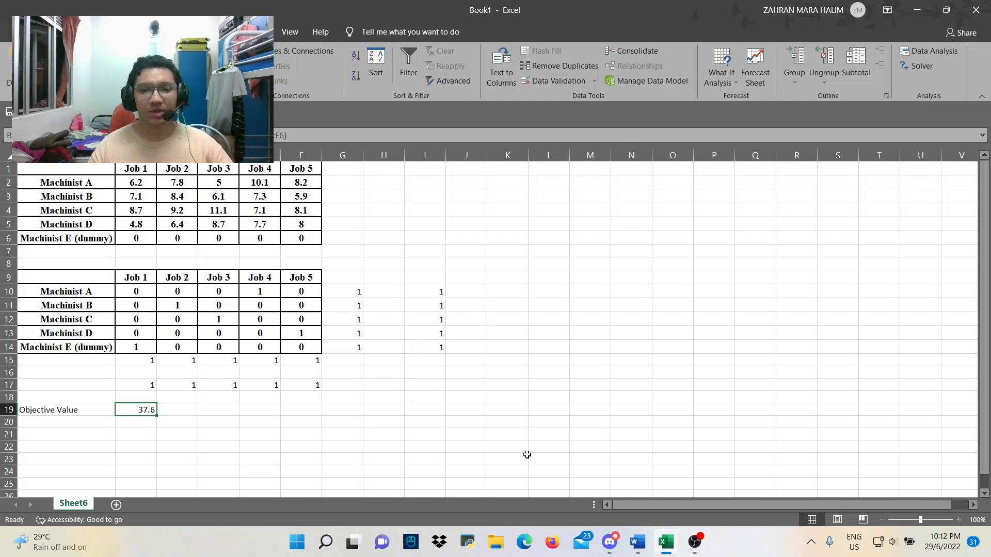
pyautogui.moveTo(758, 556)
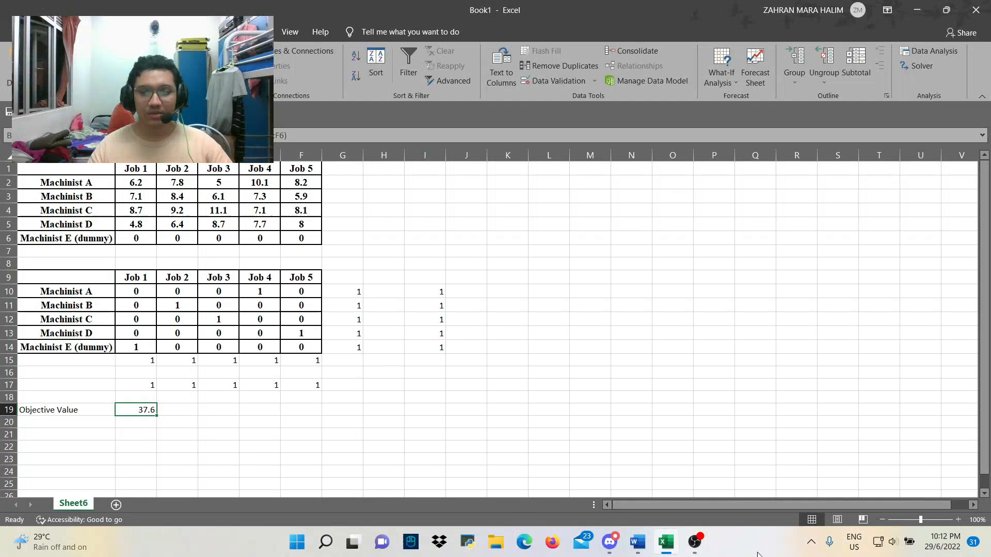